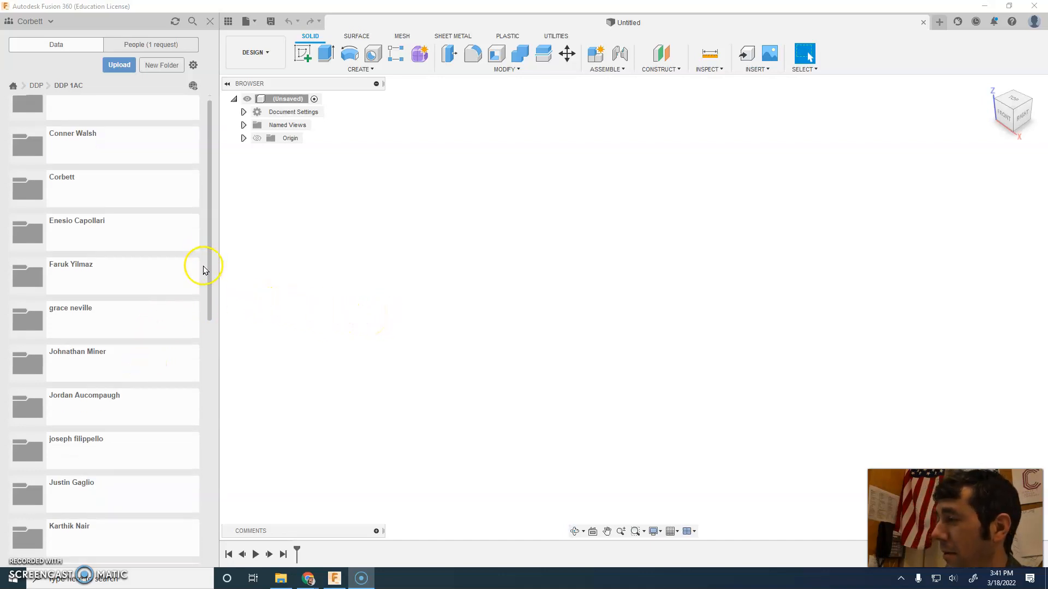
- Copy the '2.1.3 Practice Assembling Partstest' design into your own folder in the DDP 1AC project
scroll(down, 3)
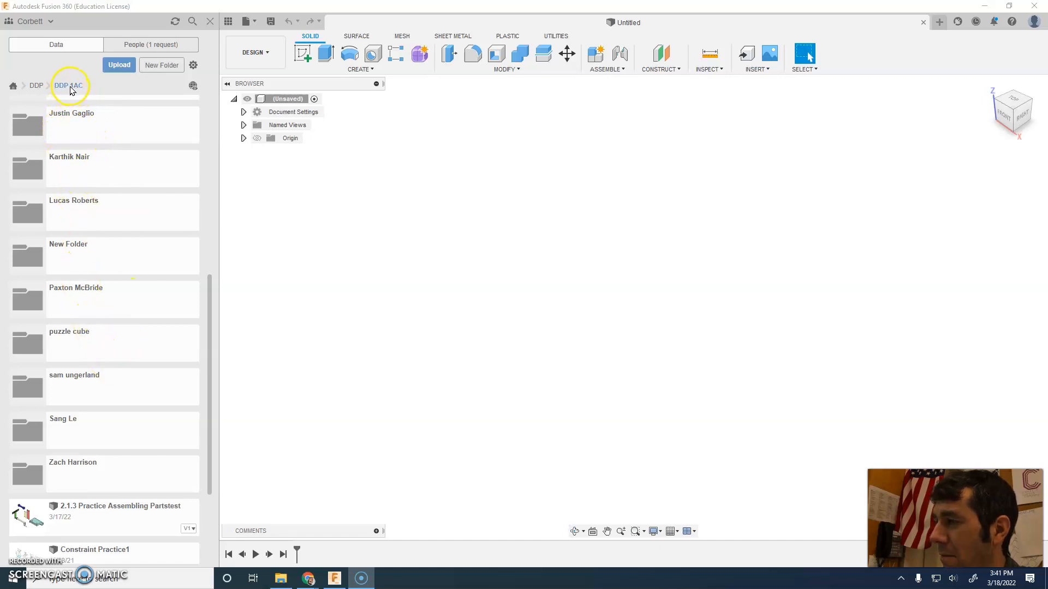
mouse_move(123, 387)
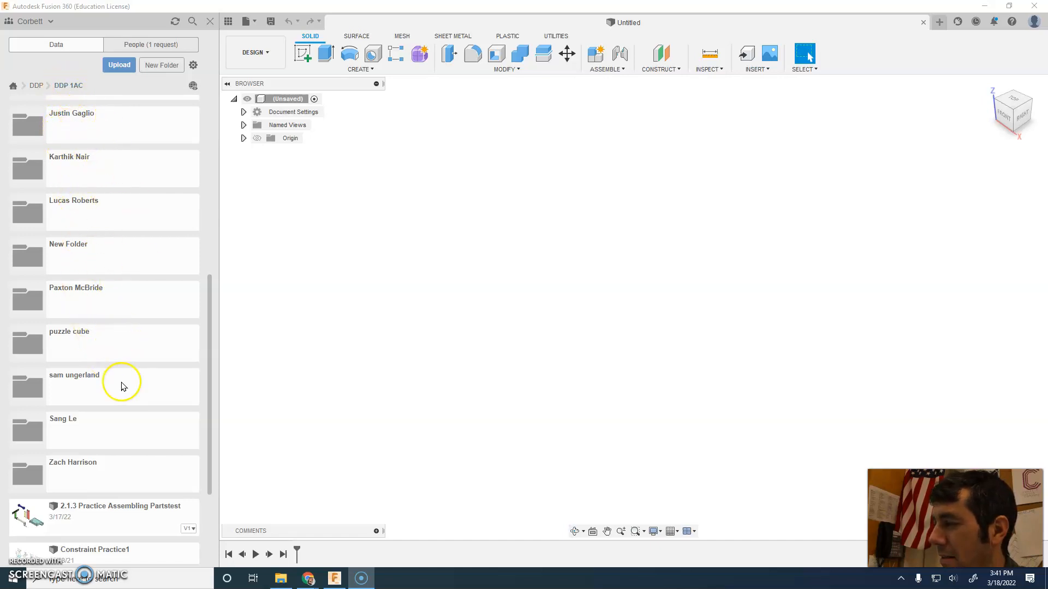
scroll(down, 3)
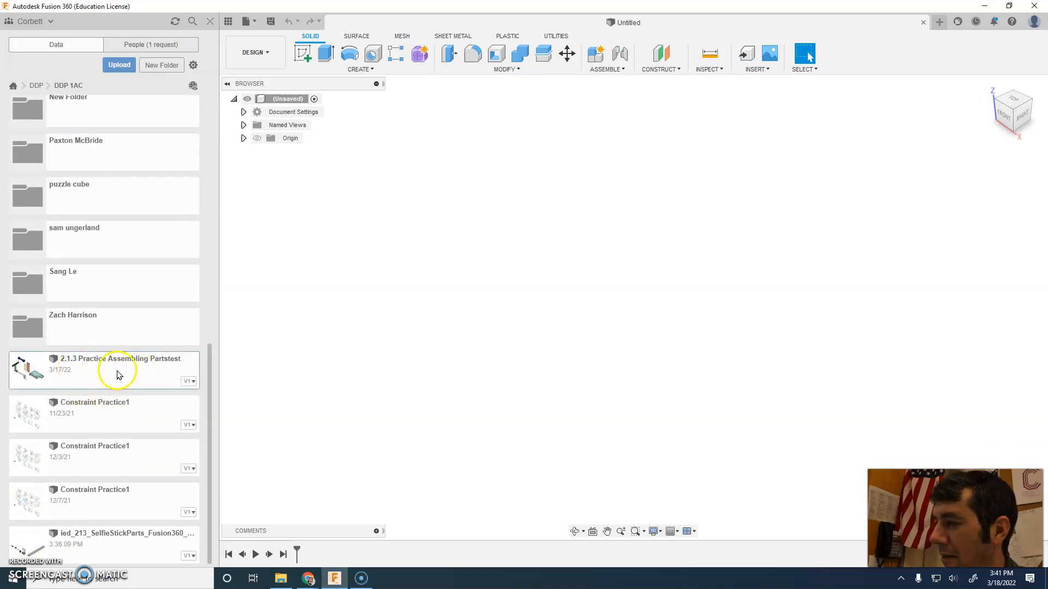
right_click(103, 370)
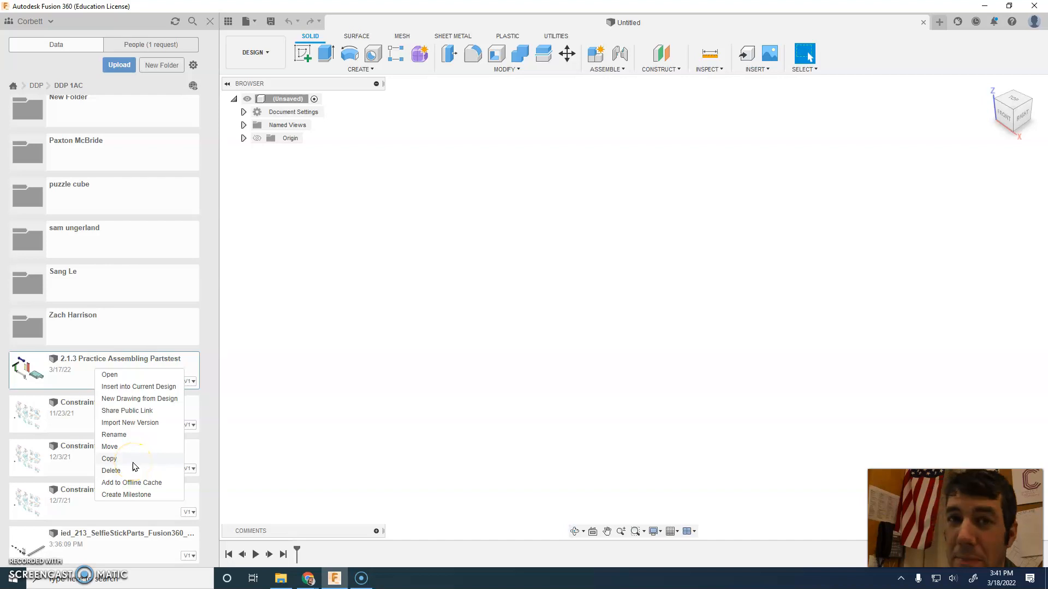
click(108, 459)
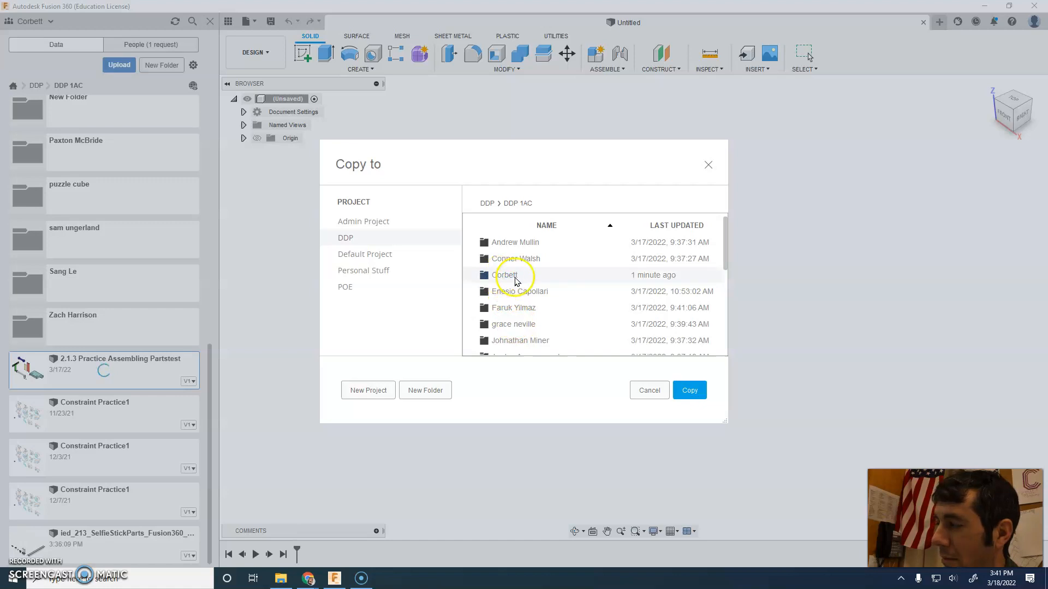
mouse_move(689, 391)
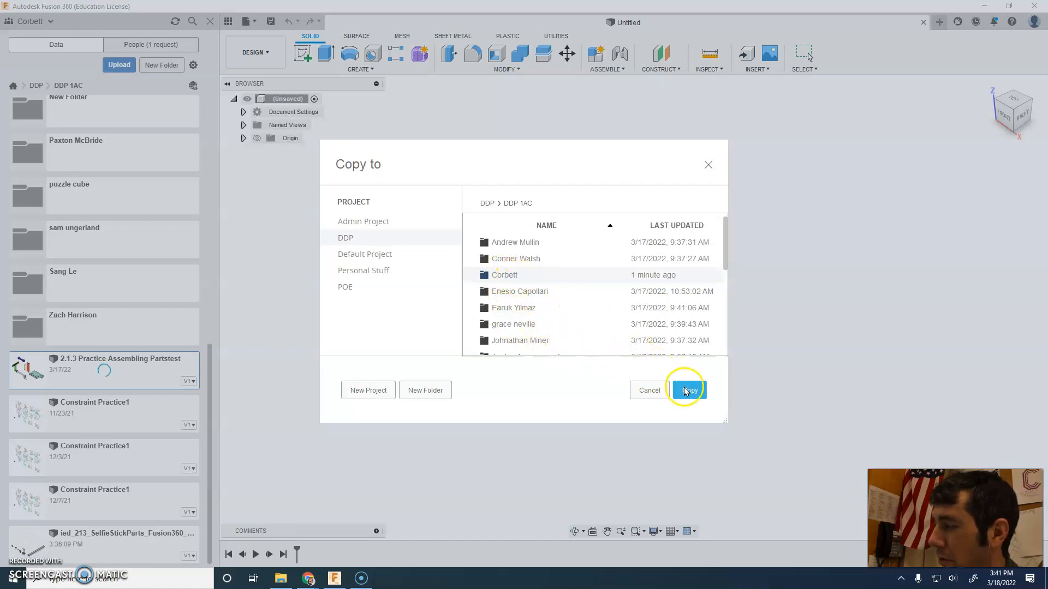
click(688, 391)
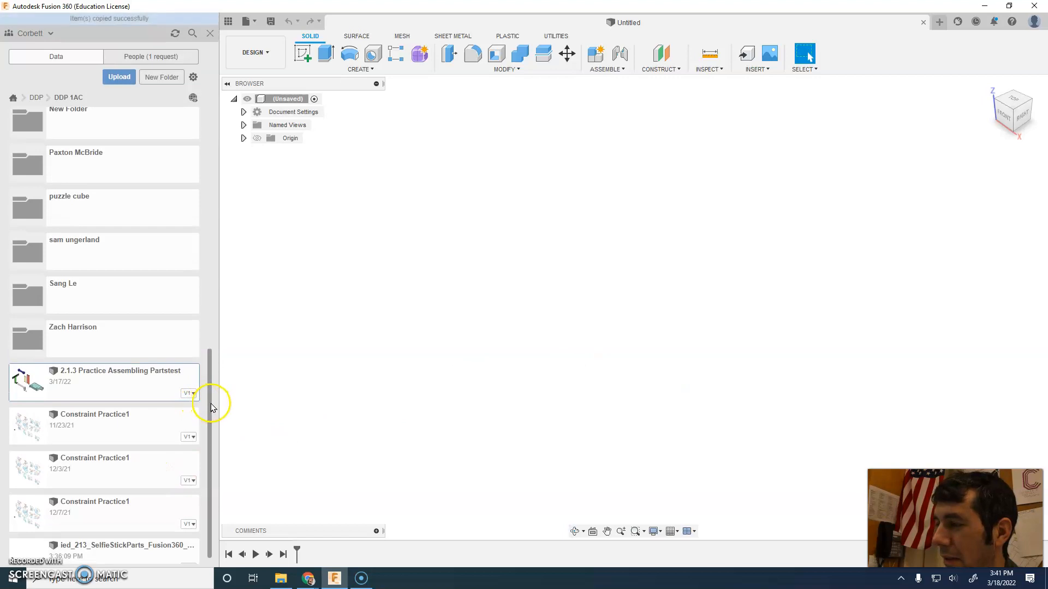
scroll(up, 3)
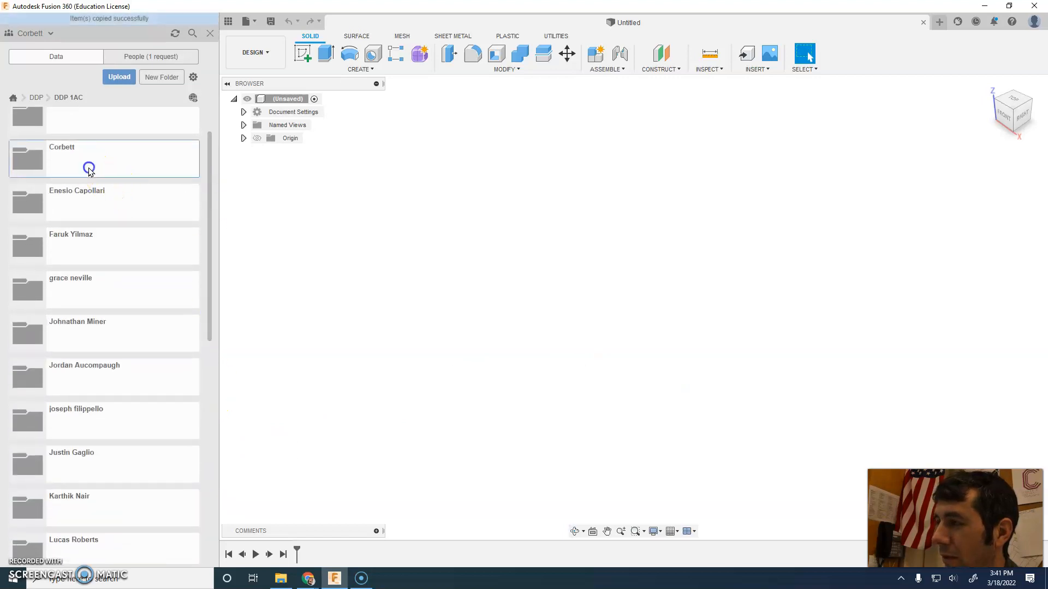
- Open the copied practice assembly design from your own folder, showing the unassembled parts
double_click(89, 168)
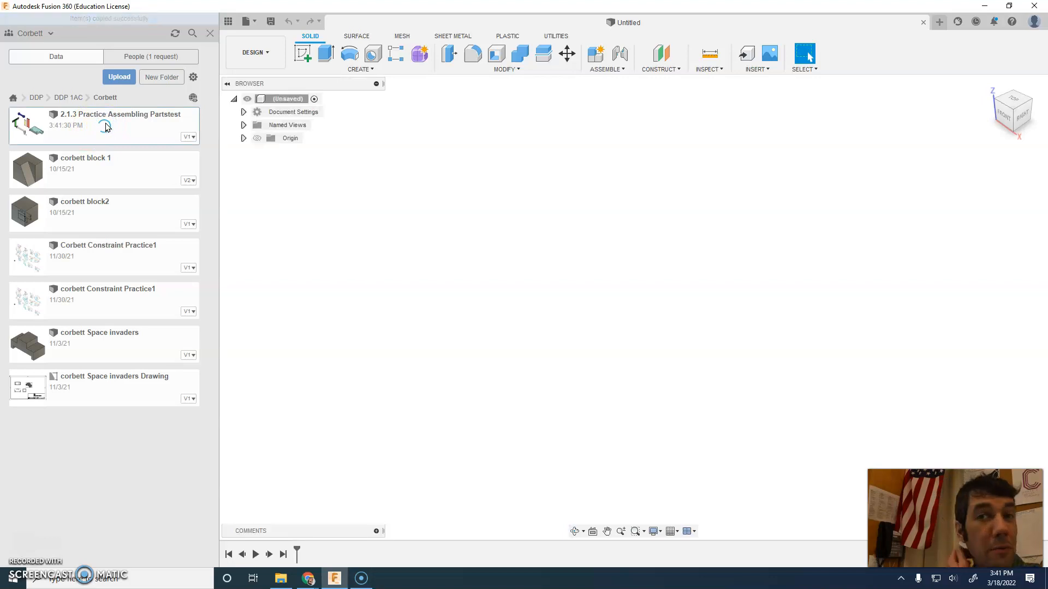
double_click(122, 113)
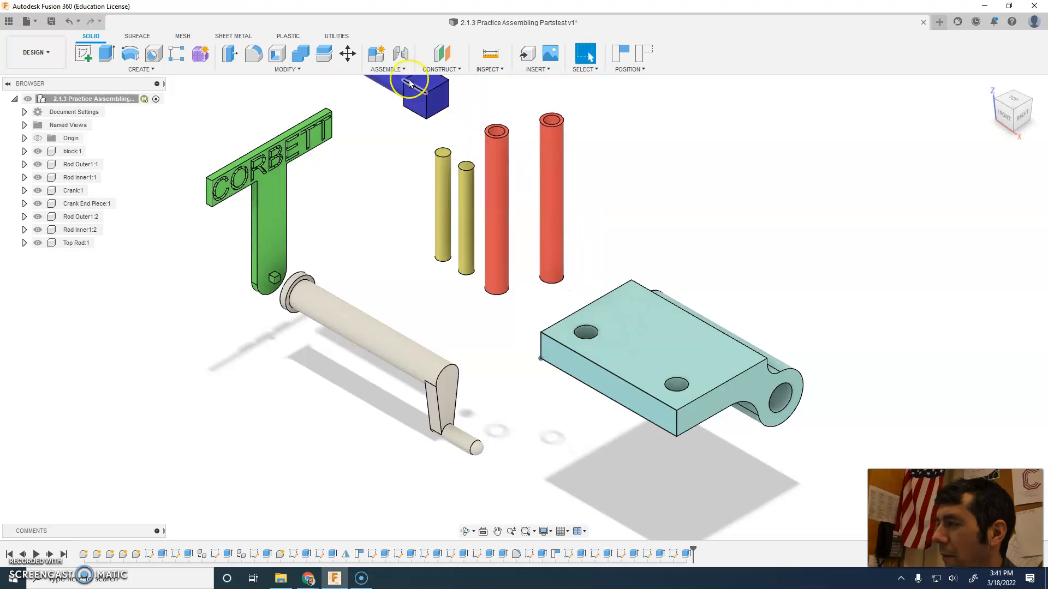
- Joint the bottom end of one red outer rod upright into a hole of the light blue block
click(387, 69)
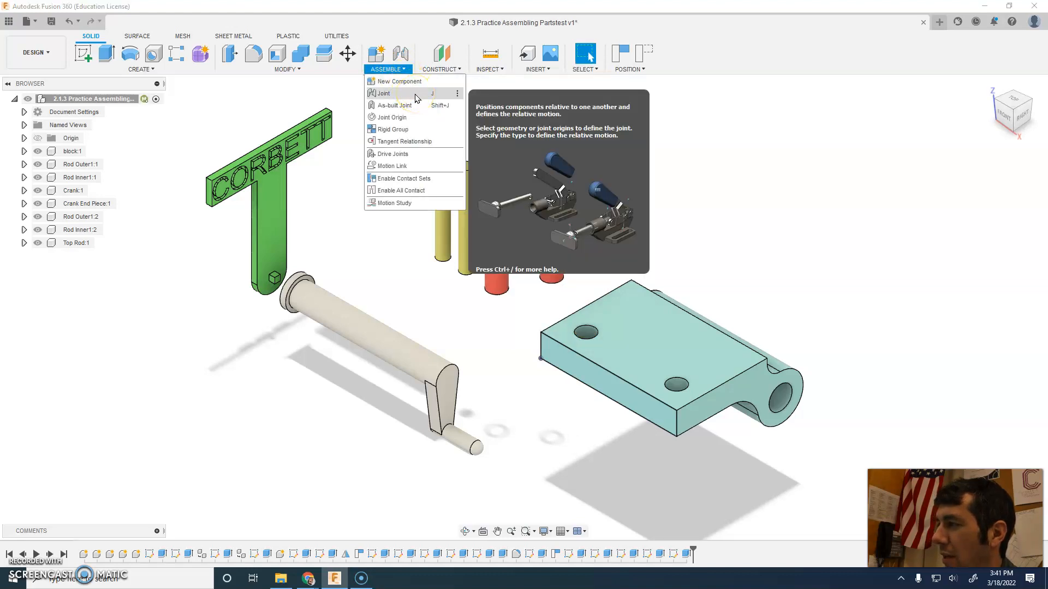
mouse_move(400, 81)
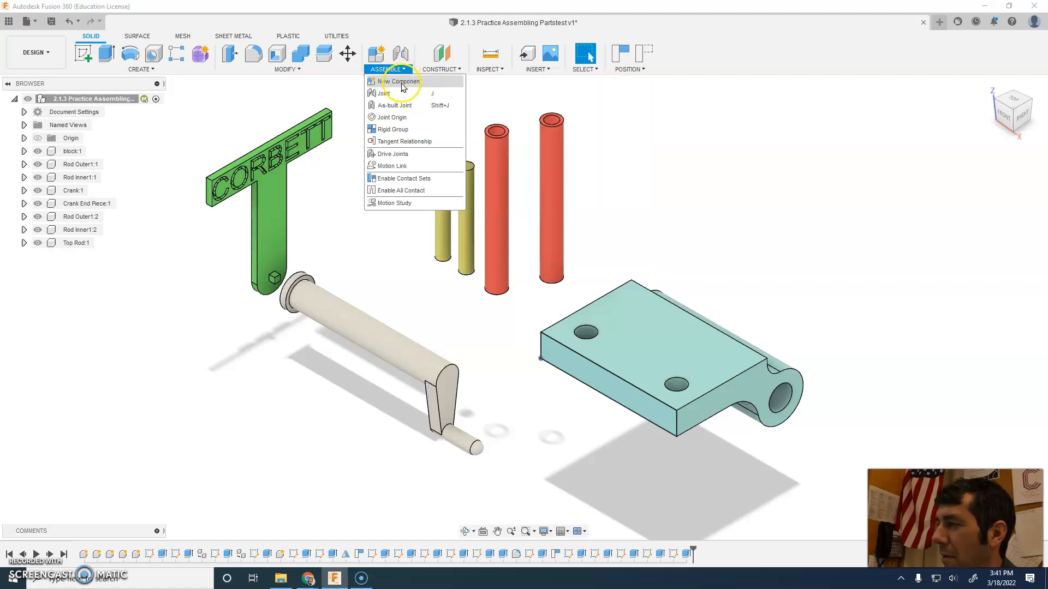
click(387, 93)
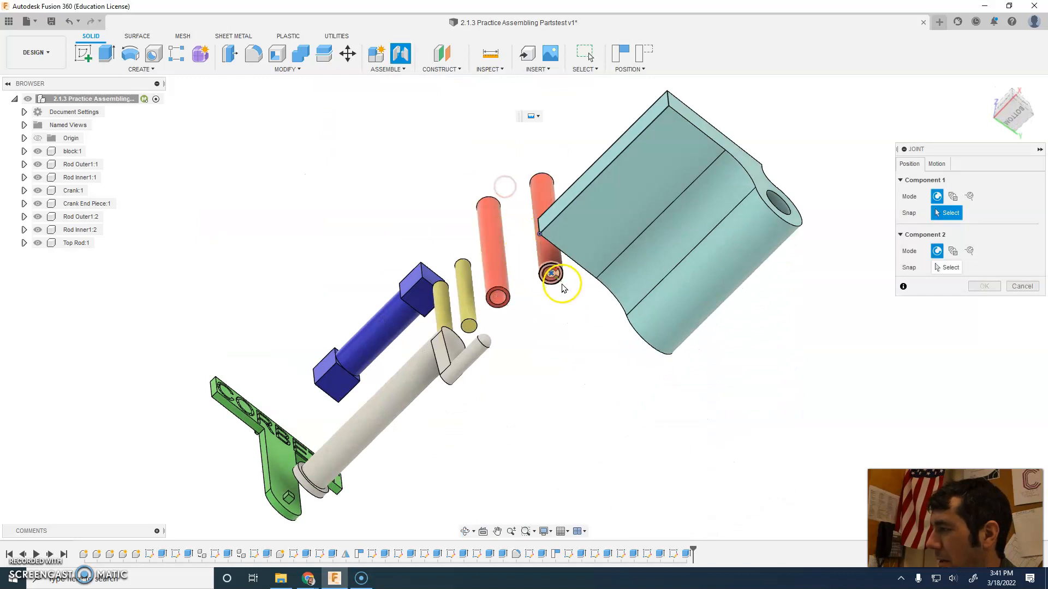
scroll(up, 3)
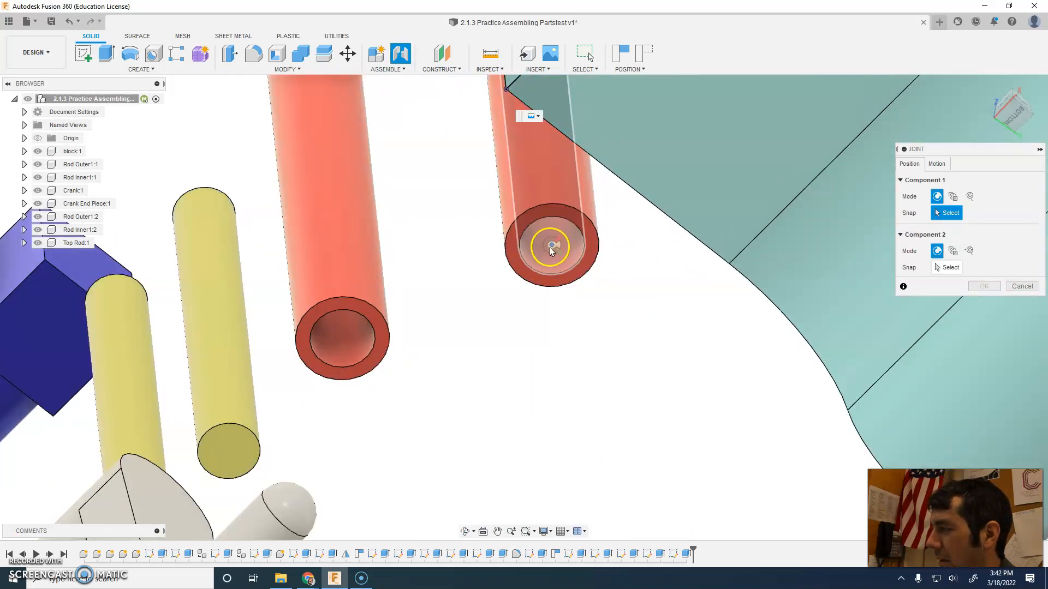
click(550, 246)
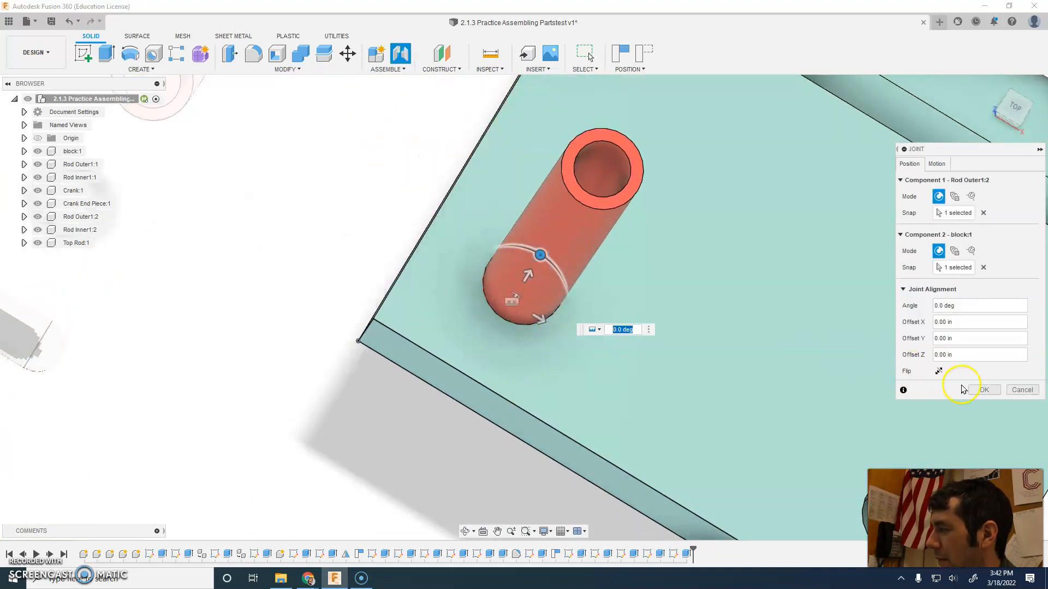
click(983, 390)
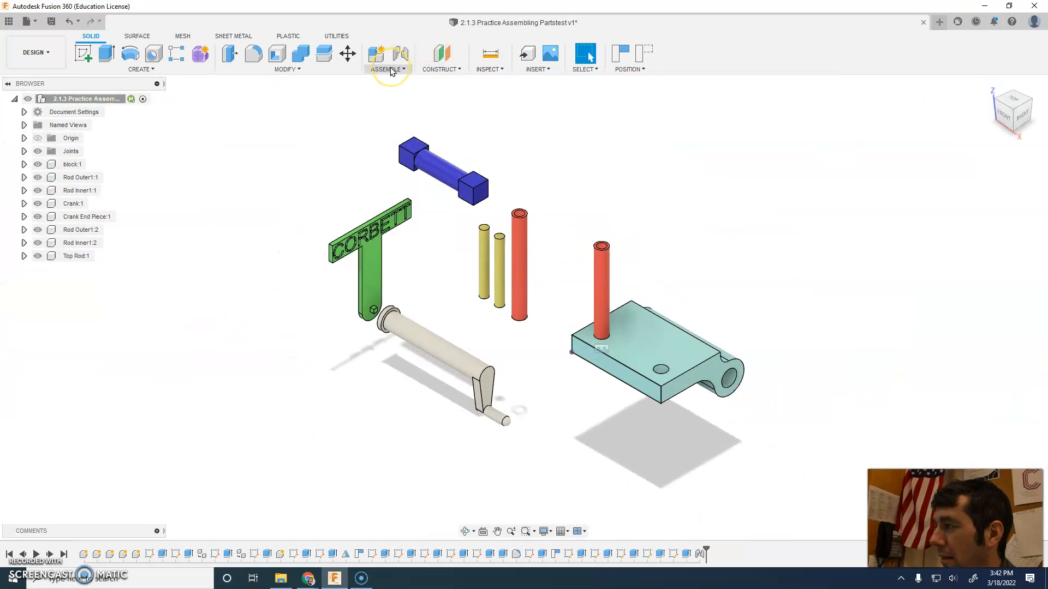
- Joint the second red outer rod's bottom end into the block's remaining hole
click(386, 69)
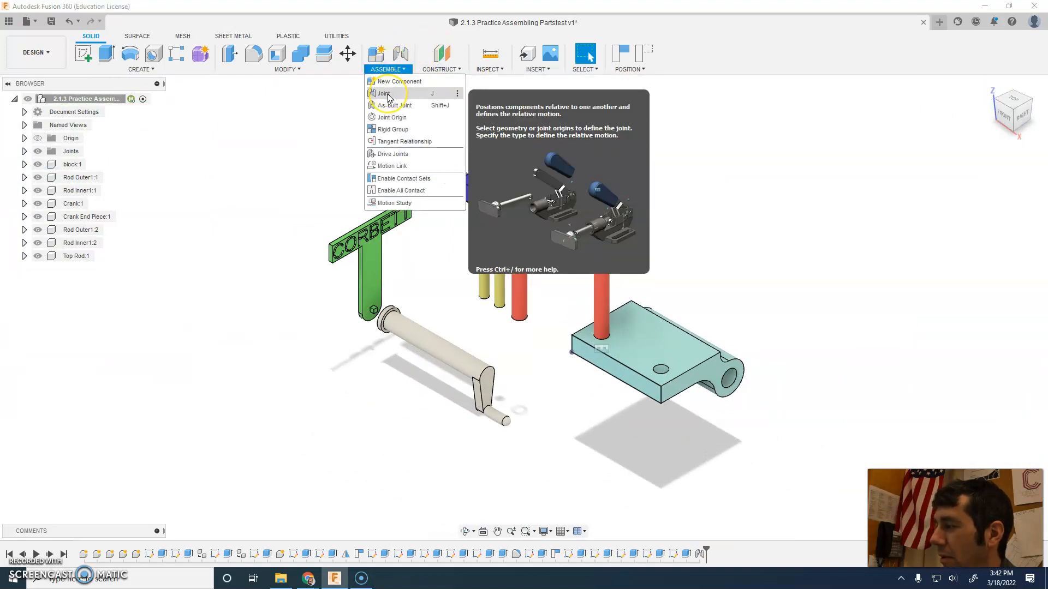
click(382, 93)
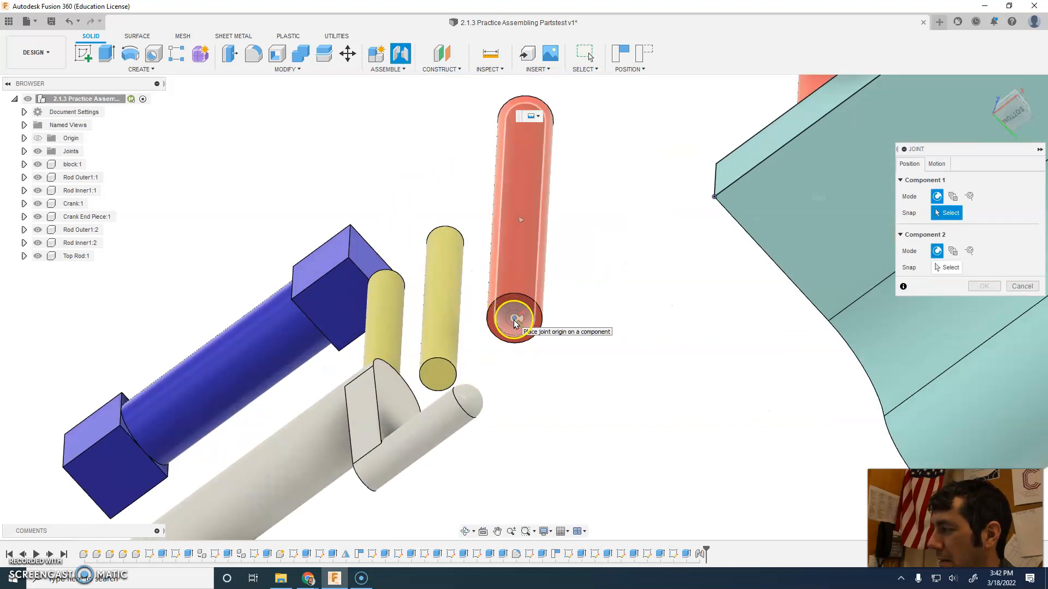
click(516, 318)
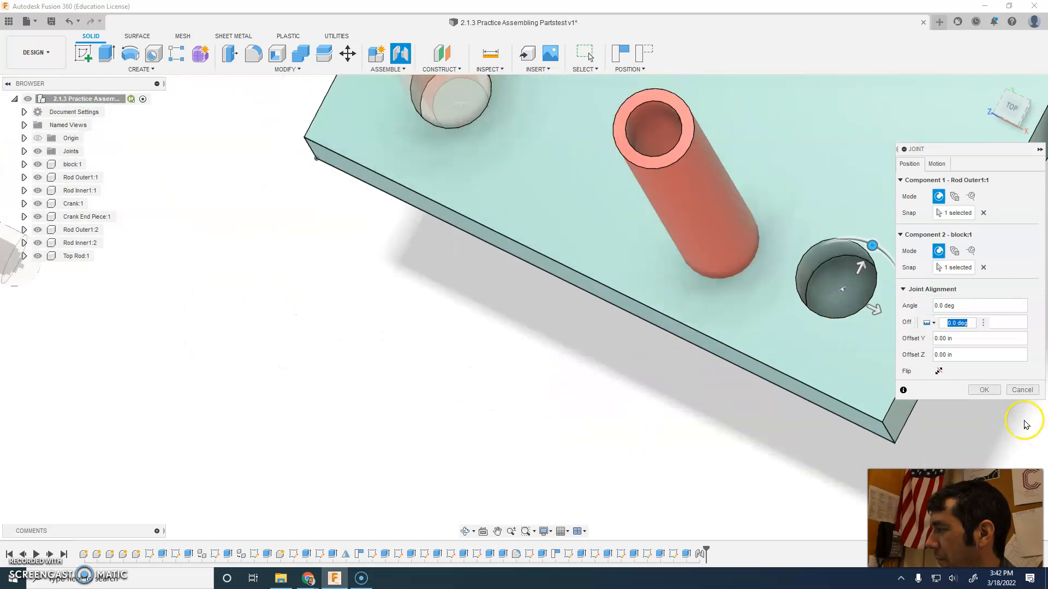
click(982, 390)
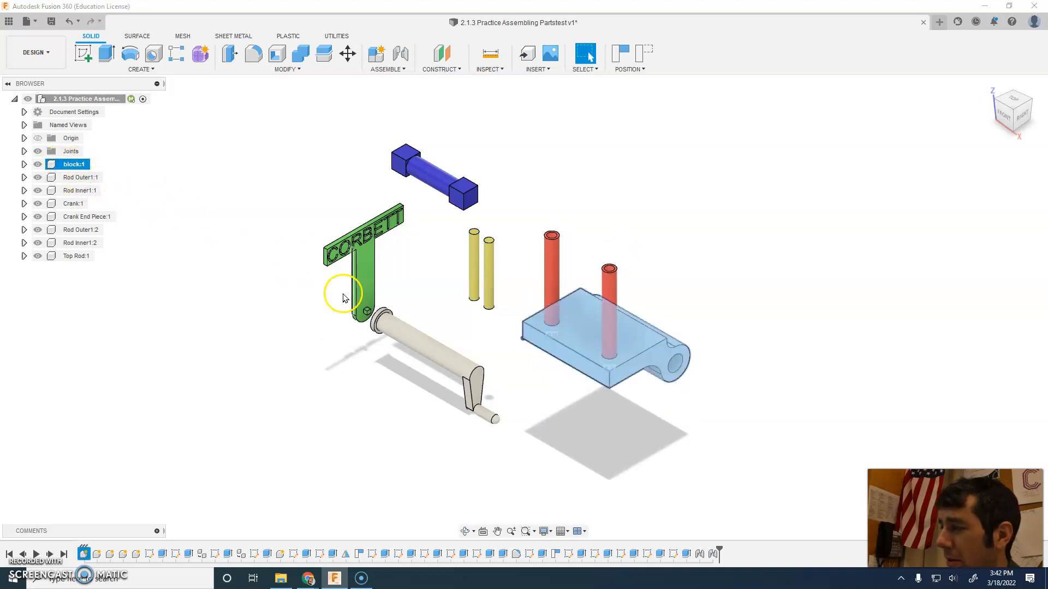
- Ground block:1 from the Browser and dismiss the component positions prompt
right_click(72, 163)
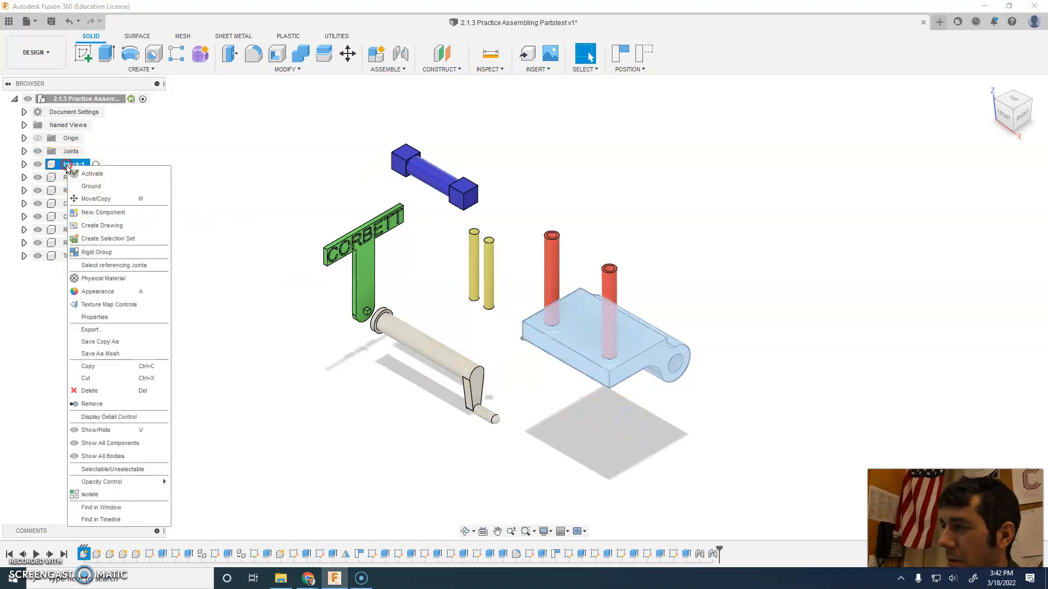
mouse_move(100, 185)
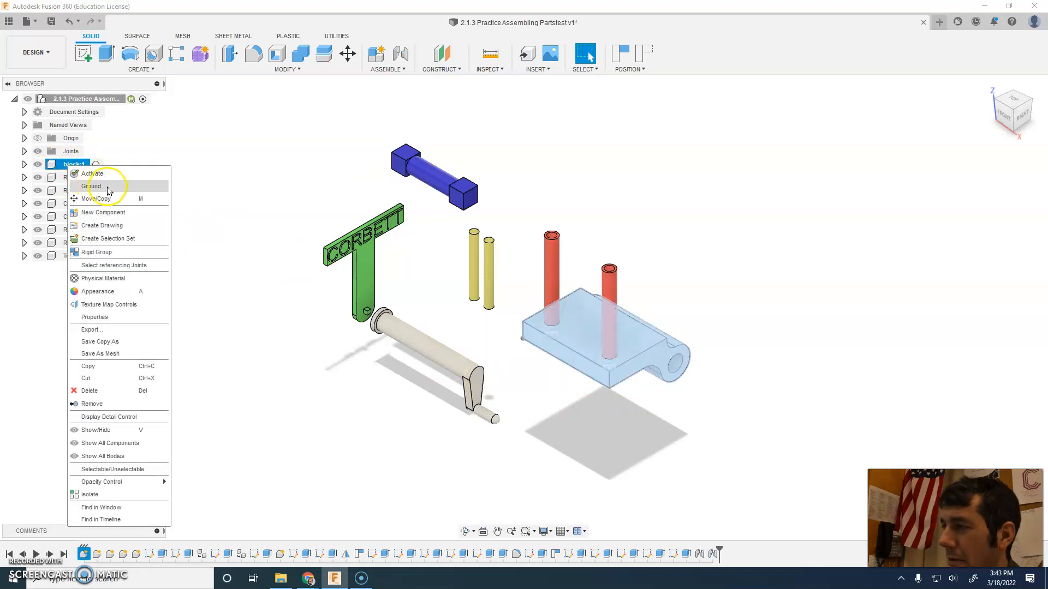
click(94, 186)
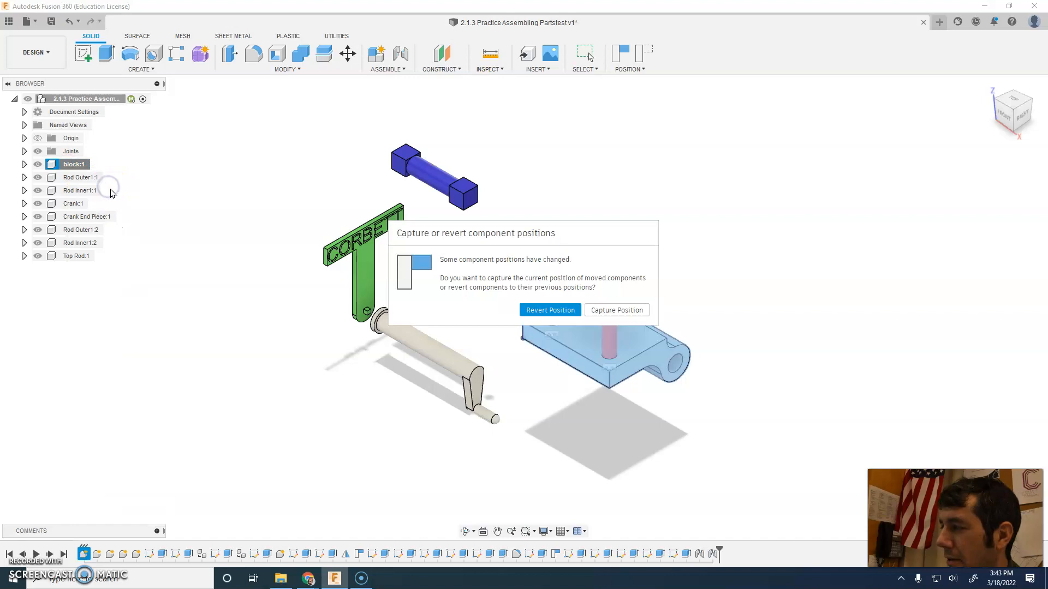
mouse_move(546, 274)
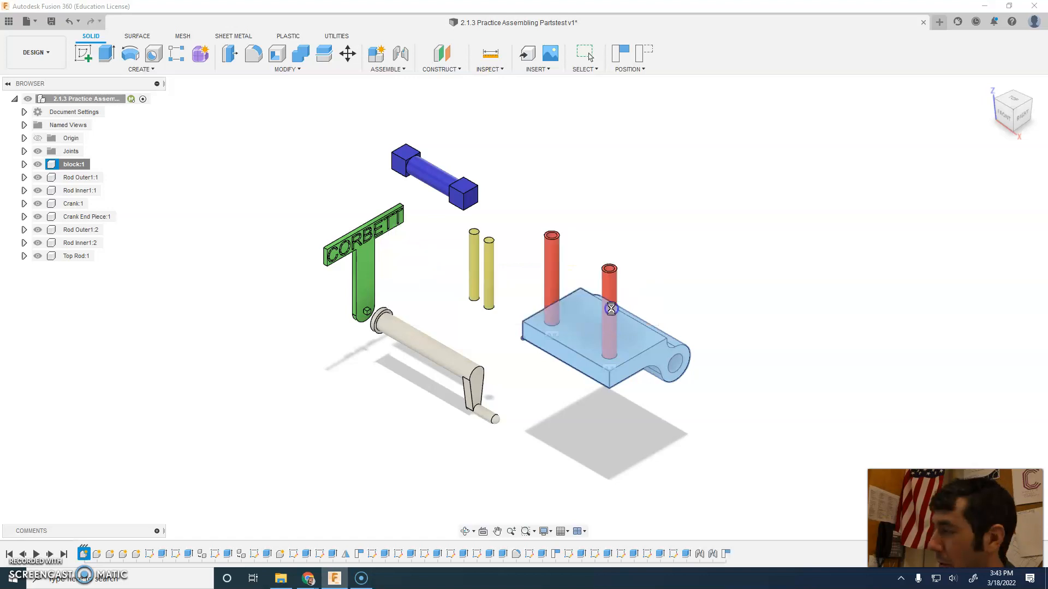
click(609, 308)
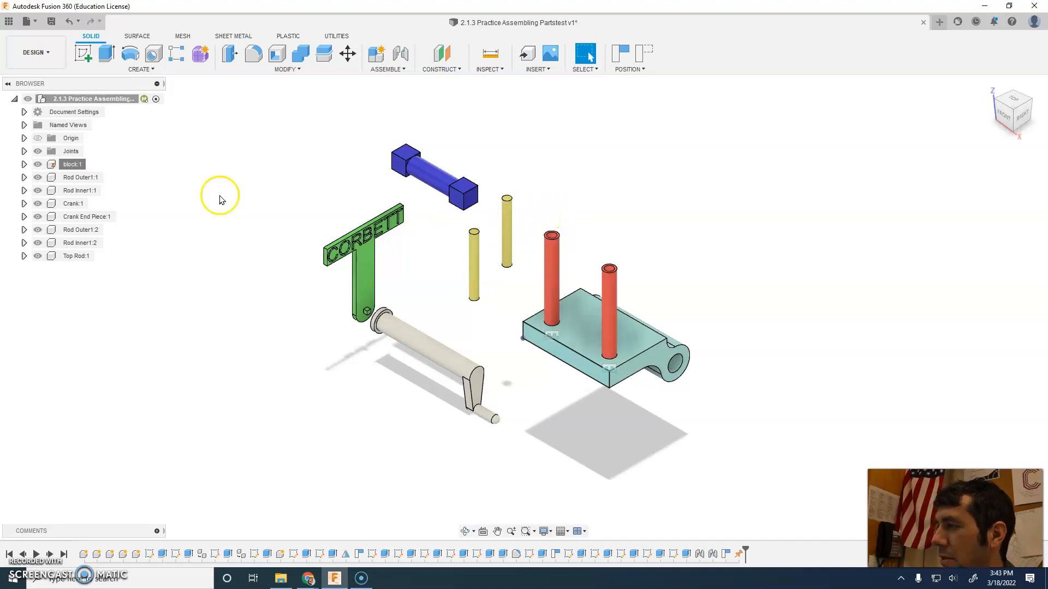
- Start a joint and set its motion type to Slider
click(386, 59)
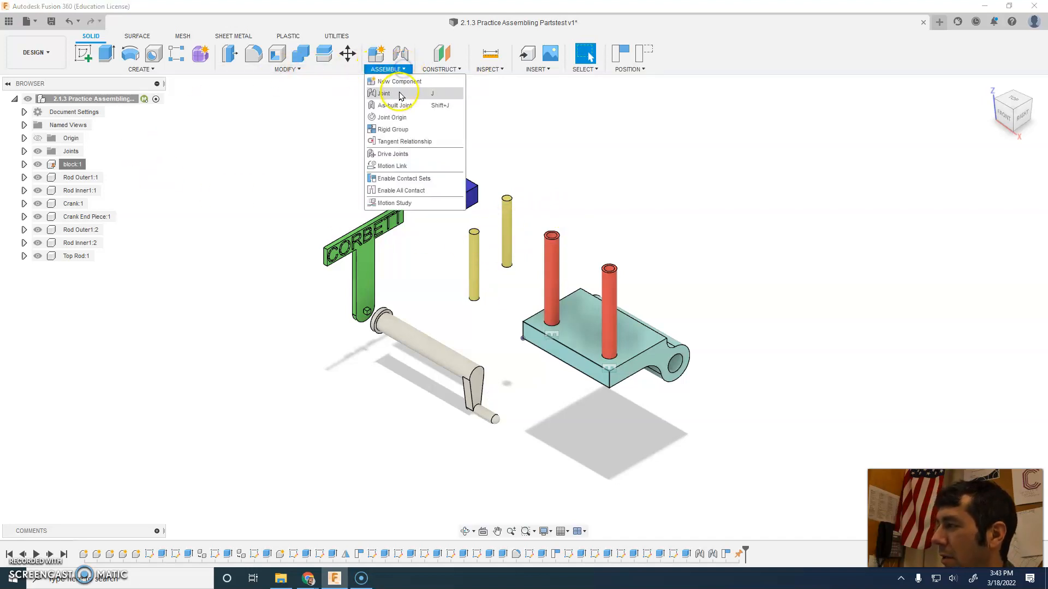
click(385, 93)
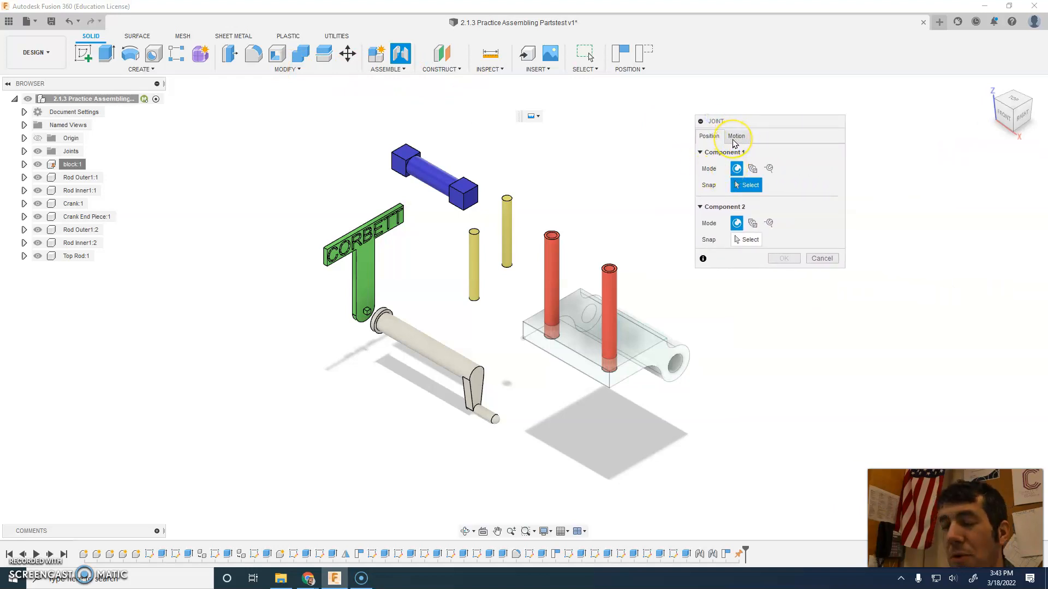
click(735, 135)
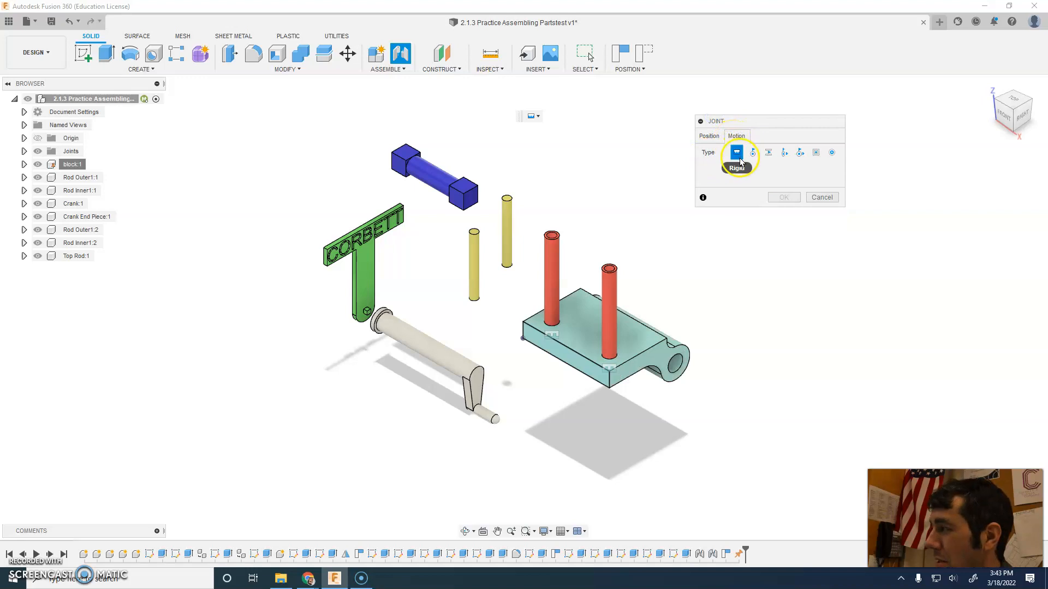
mouse_move(734, 169)
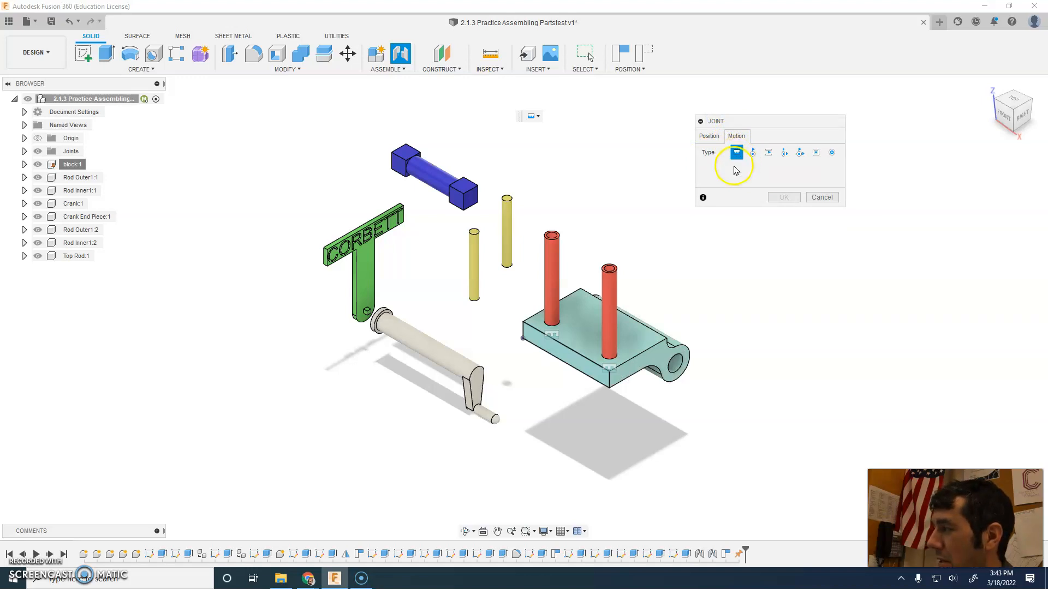
mouse_move(752, 153)
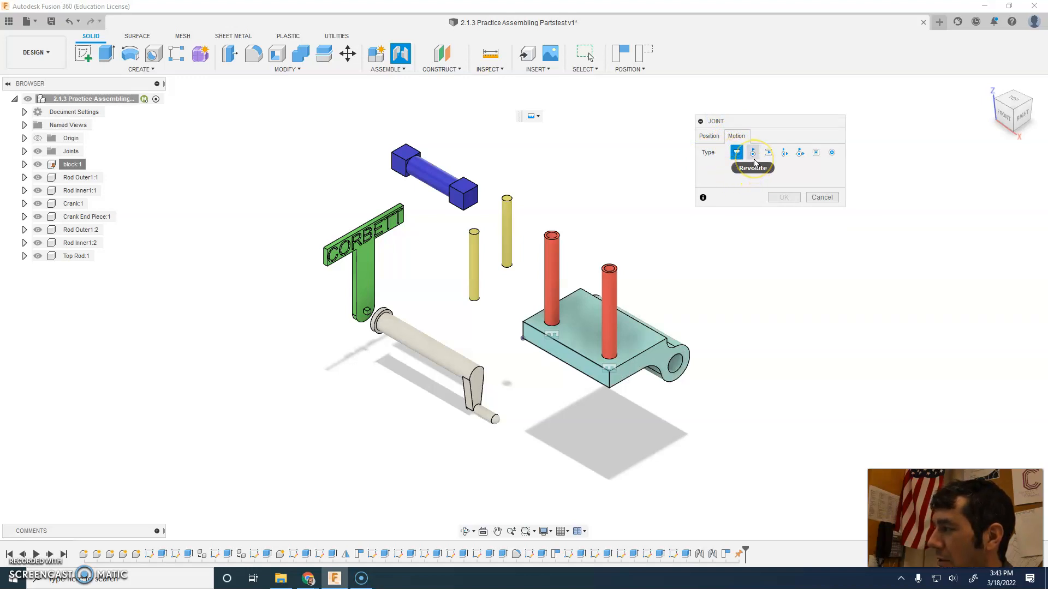
mouse_move(751, 153)
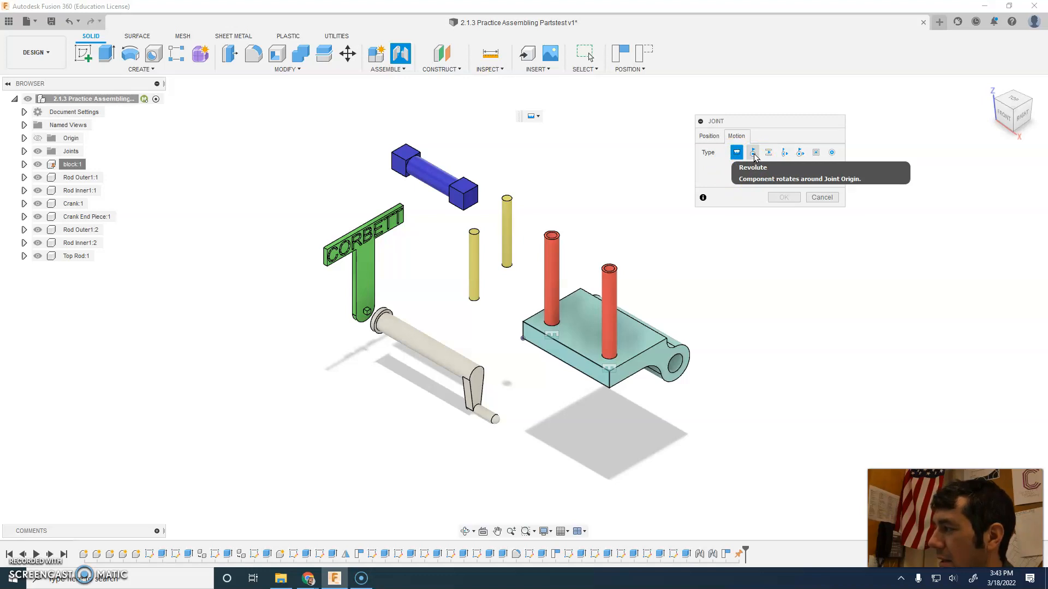
click(752, 153)
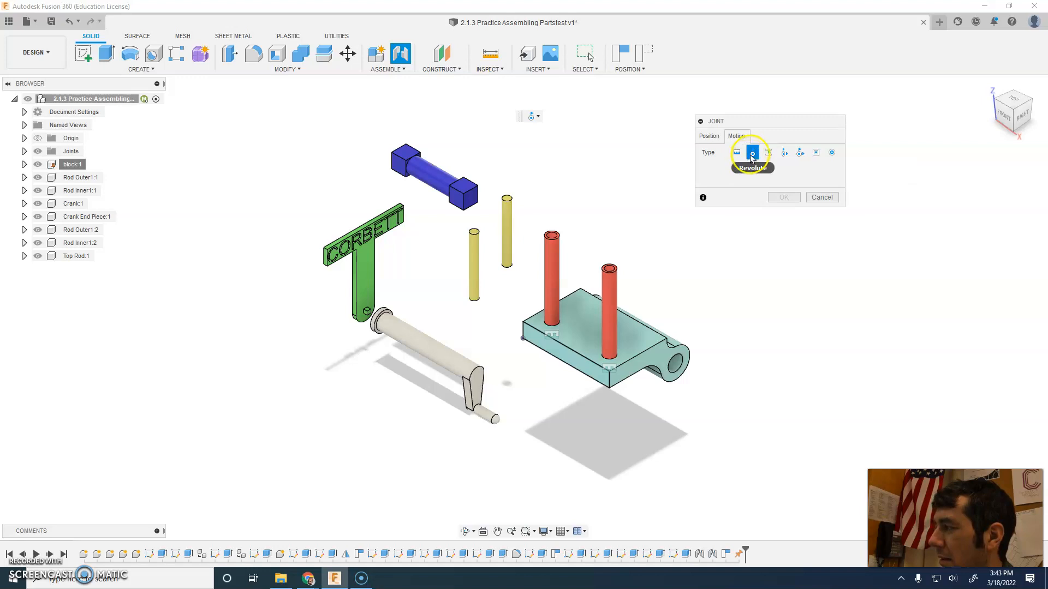
click(767, 153)
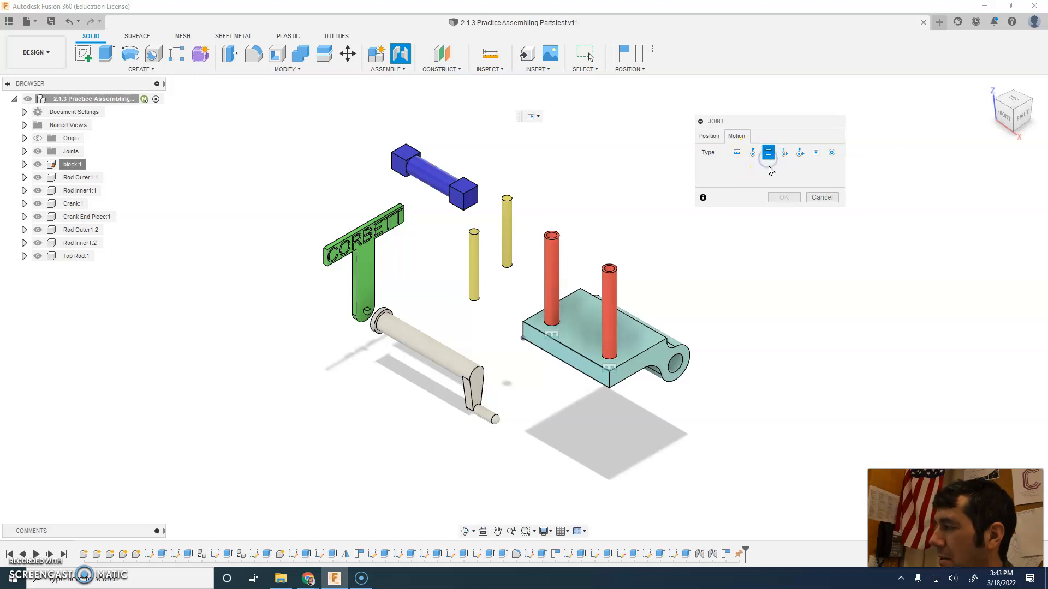
mouse_move(768, 153)
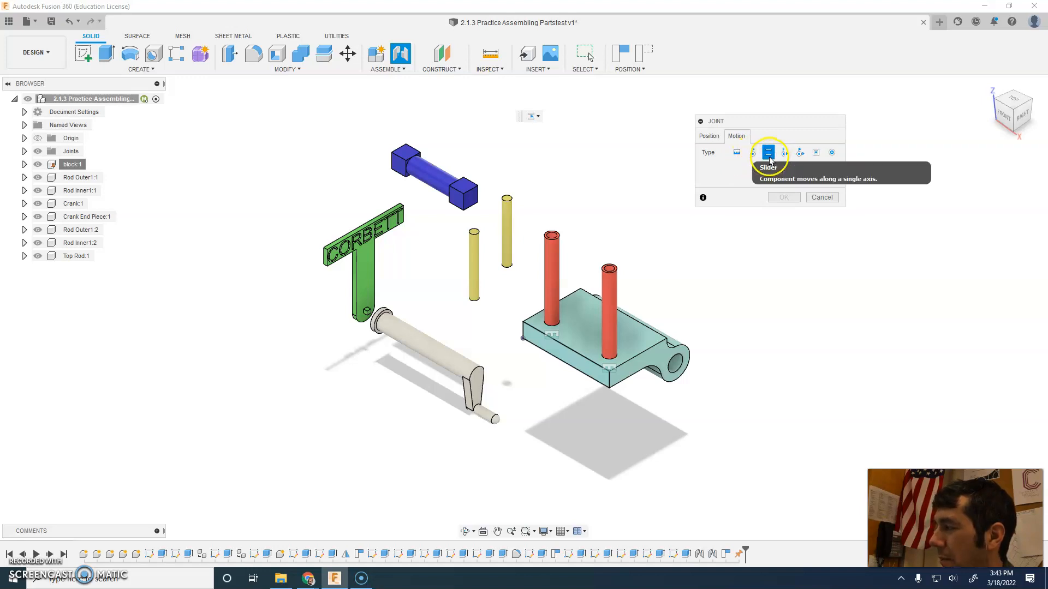
mouse_move(769, 174)
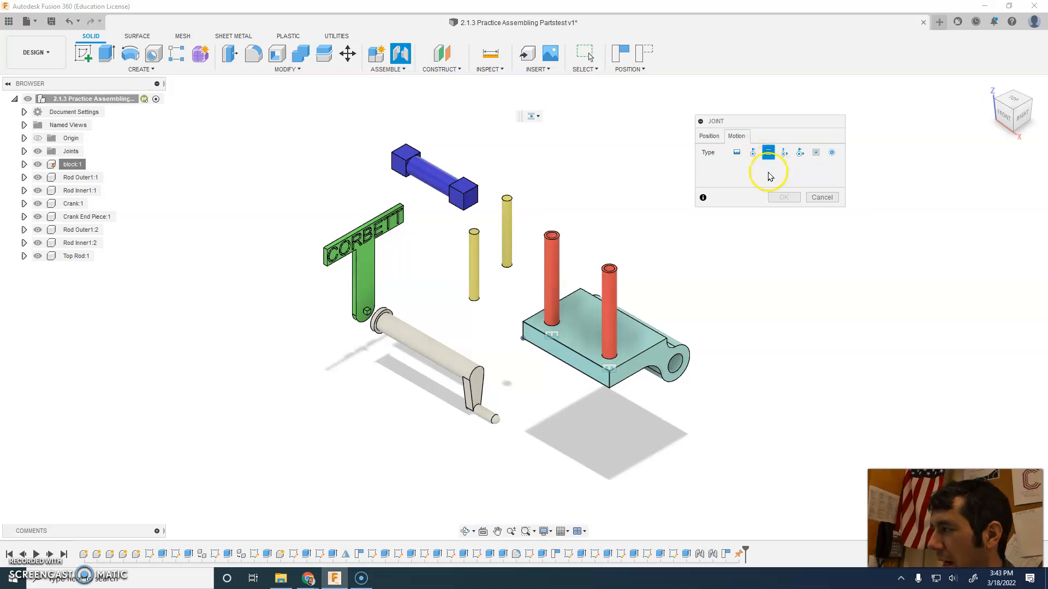
click(709, 135)
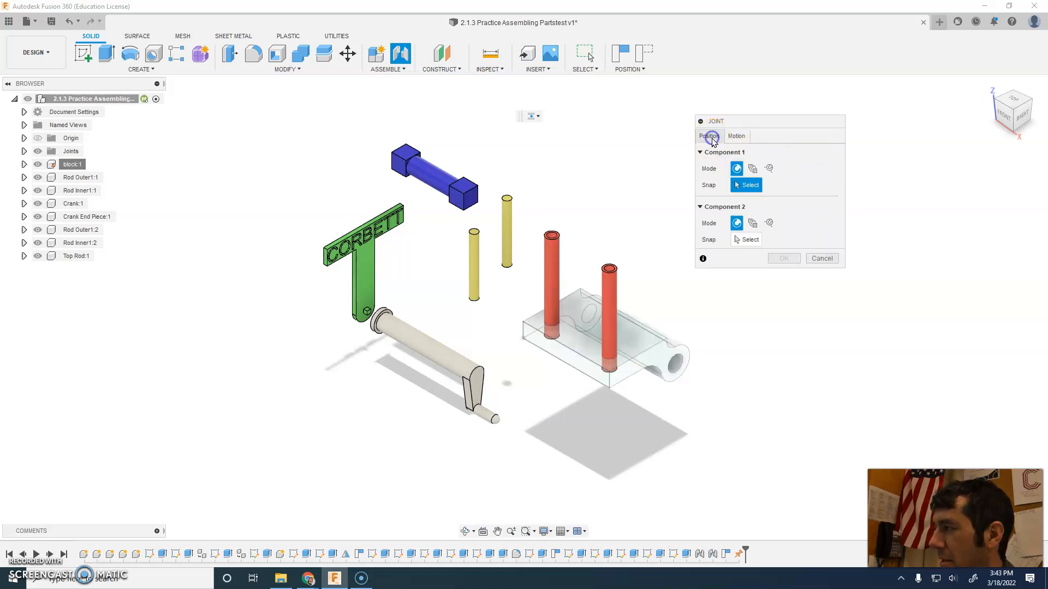
mouse_move(658, 145)
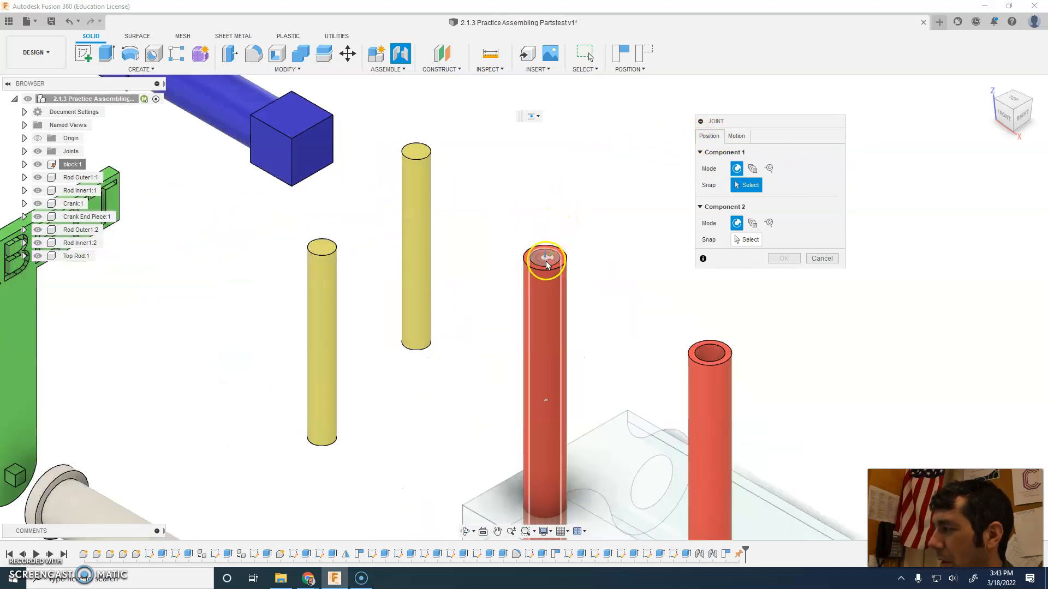
- Join the bottom of Rod Inner1:1 into the top of Rod Outer1:2 with the sliding joint
click(546, 259)
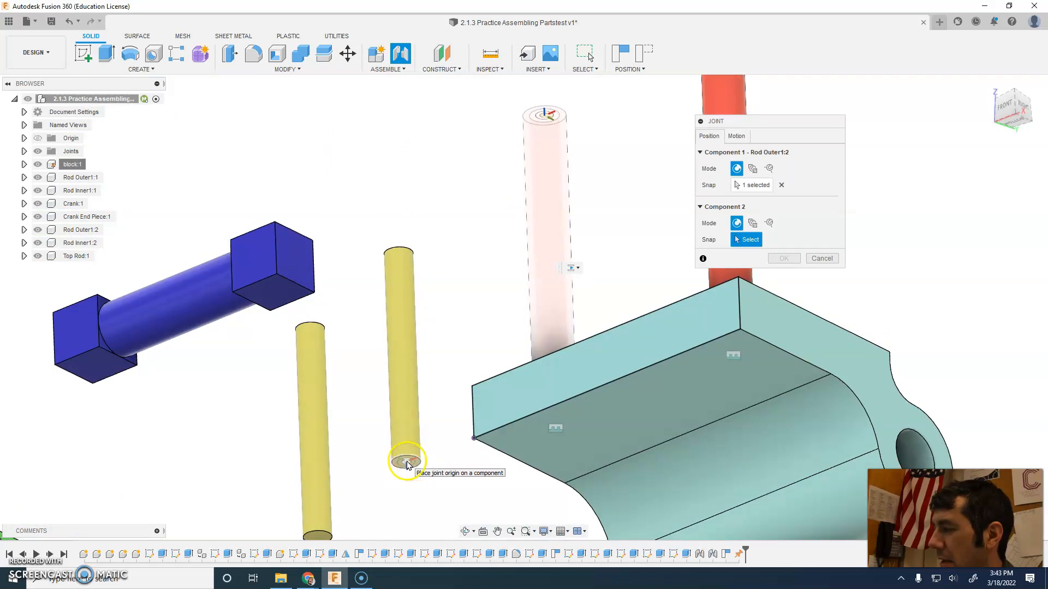
click(407, 461)
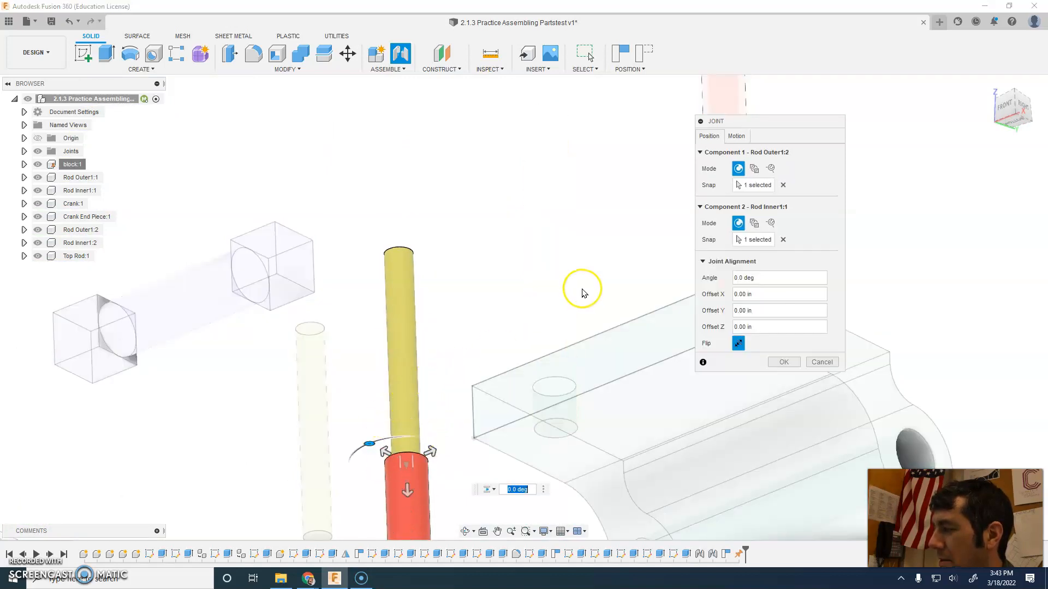
click(782, 361)
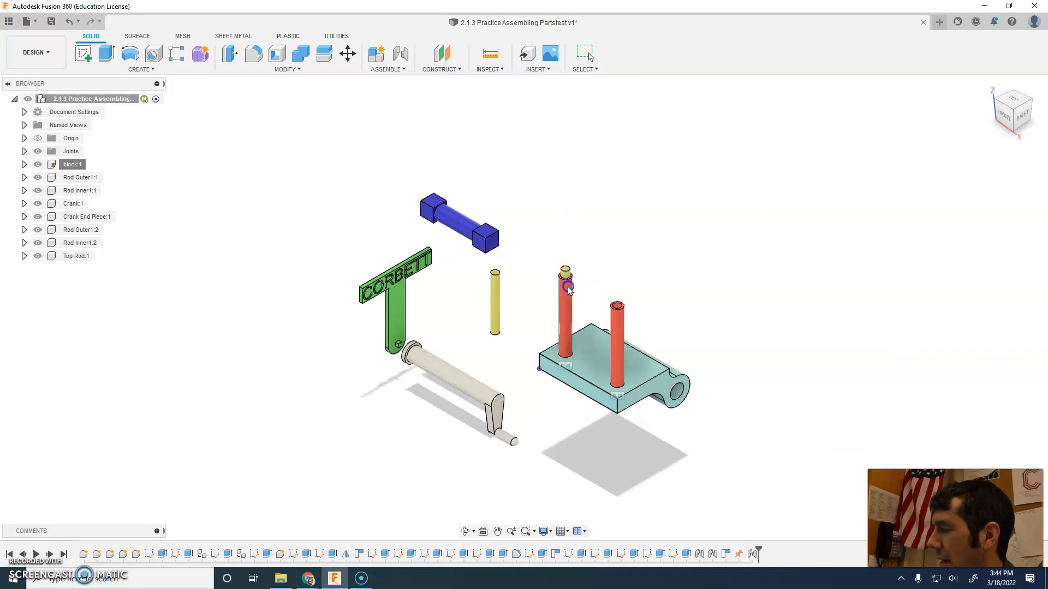
click(386, 58)
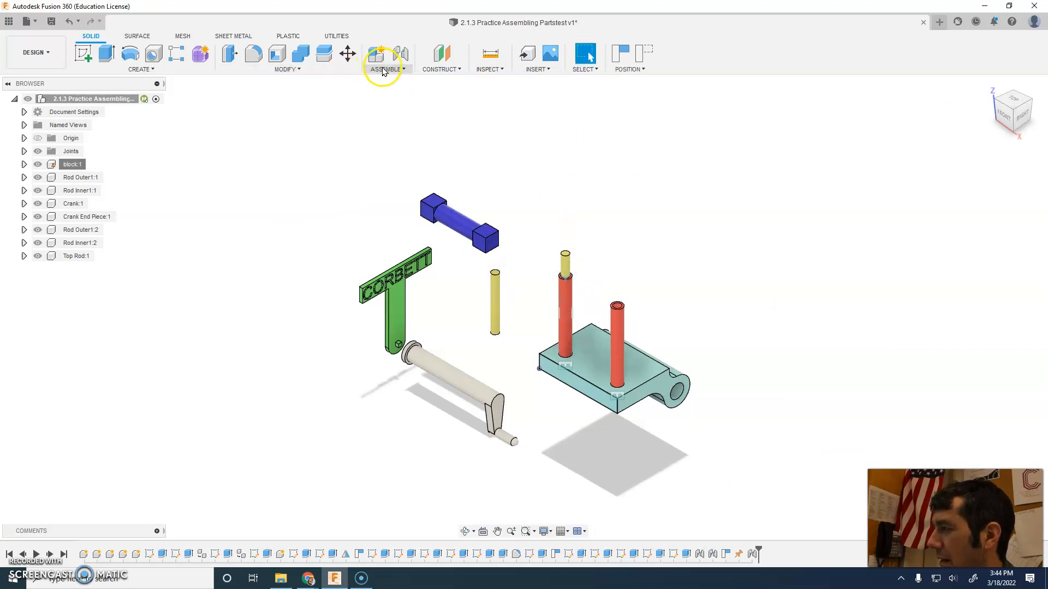
- Slider-joint the bottom of Rod Inner1:2 into the top of Rod Outer1:1
click(377, 53)
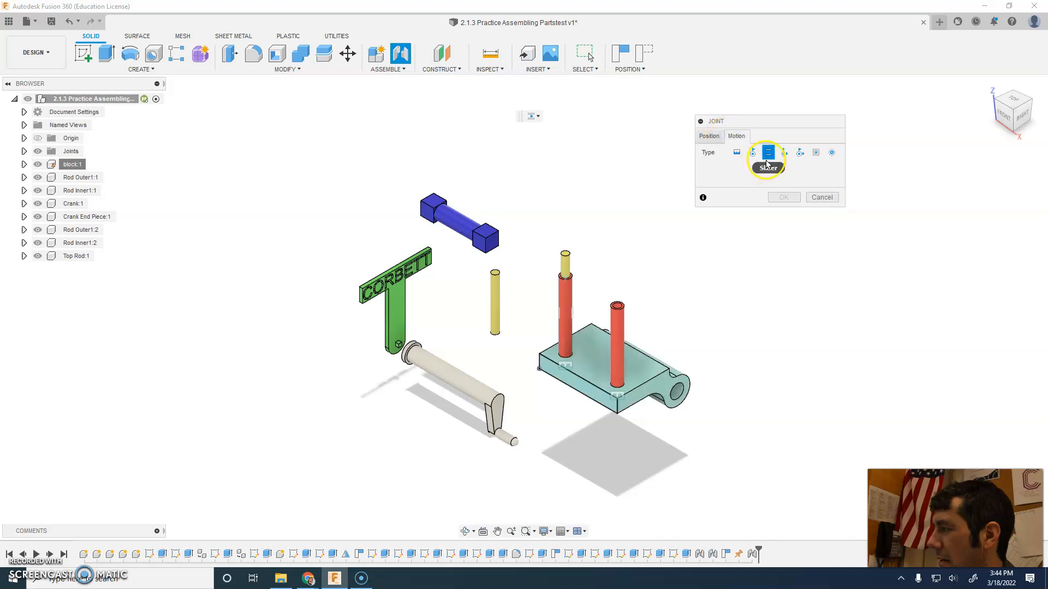
mouse_move(712, 161)
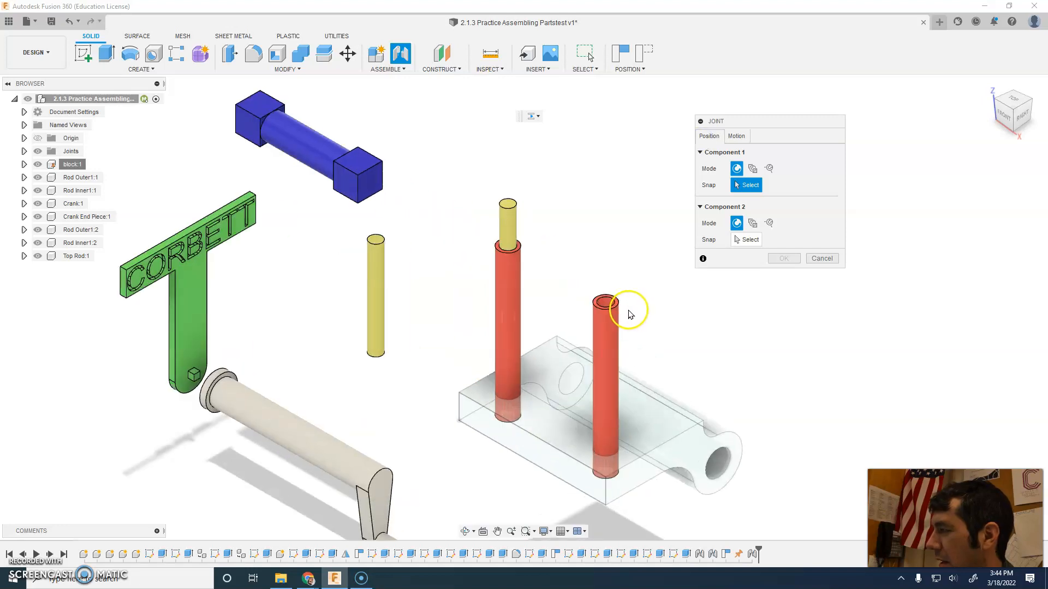
click(604, 307)
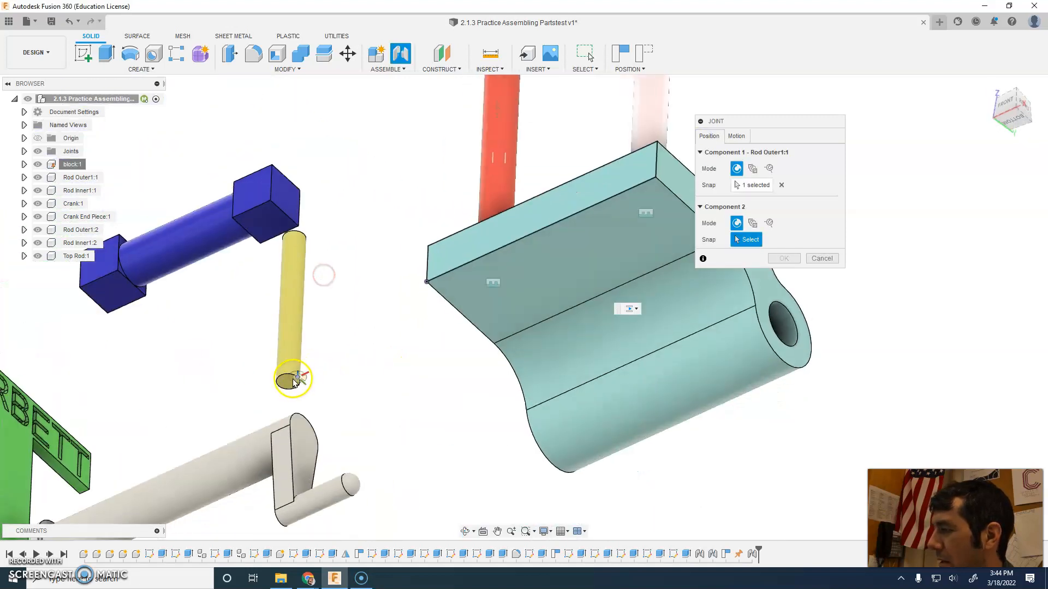
click(293, 379)
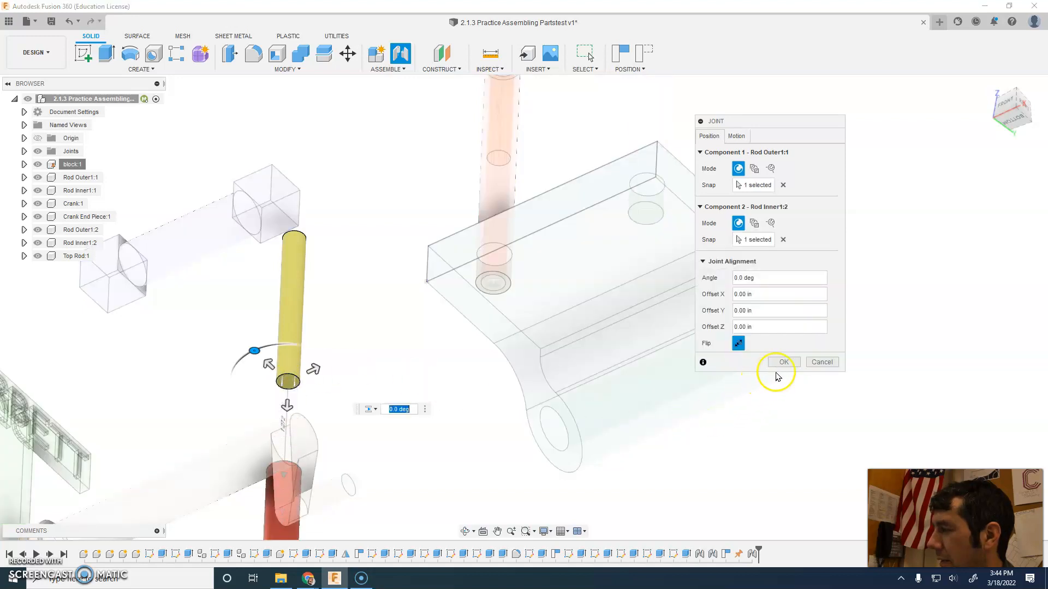
click(784, 361)
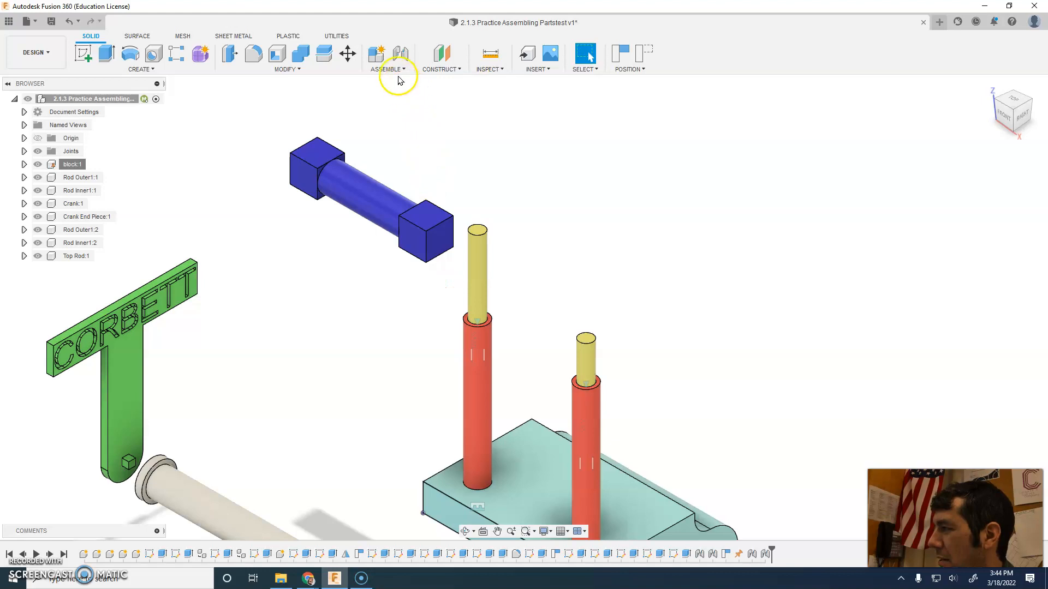
- Rigid-joint the blue Top Rod's end face onto the top of Rod Inner1:1
click(387, 68)
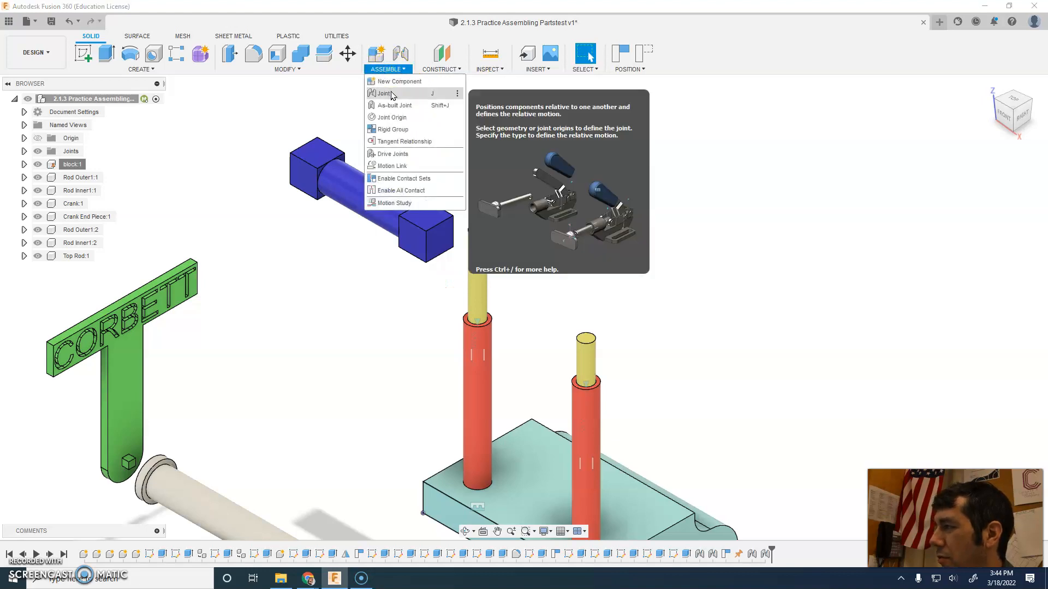
click(383, 93)
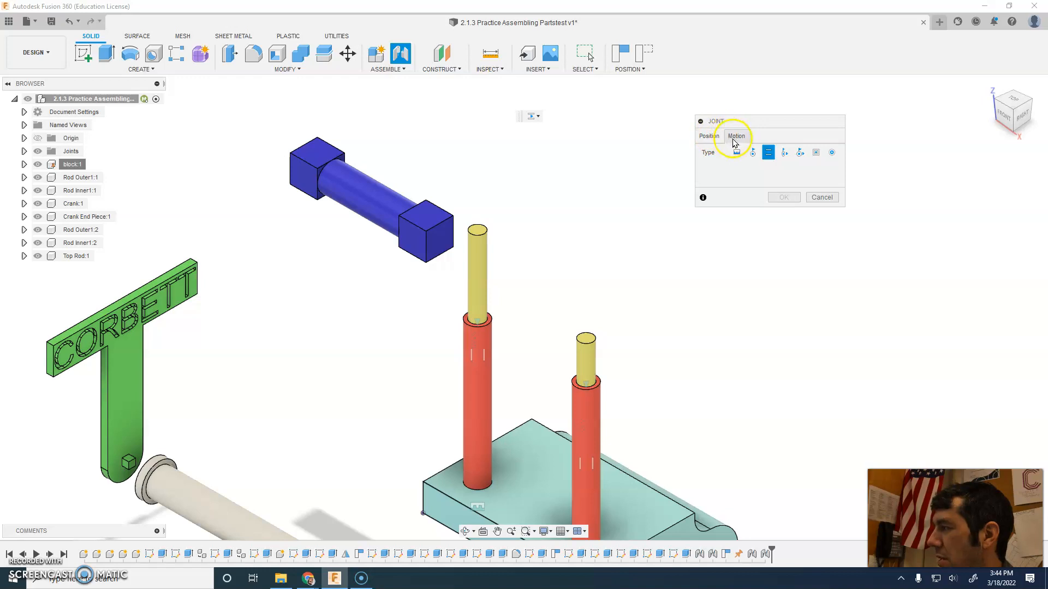
click(736, 153)
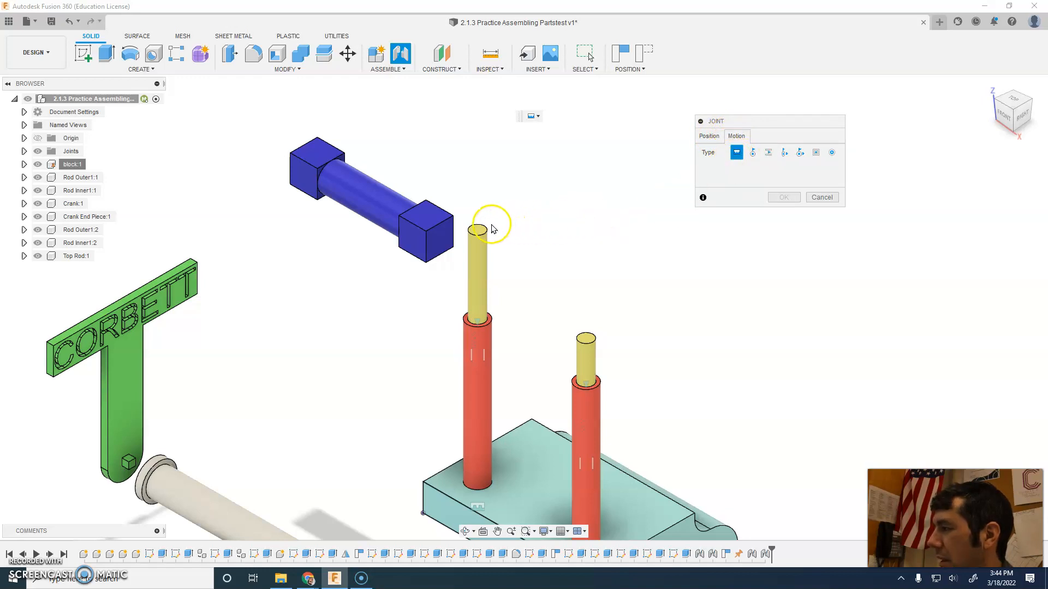
mouse_move(635, 187)
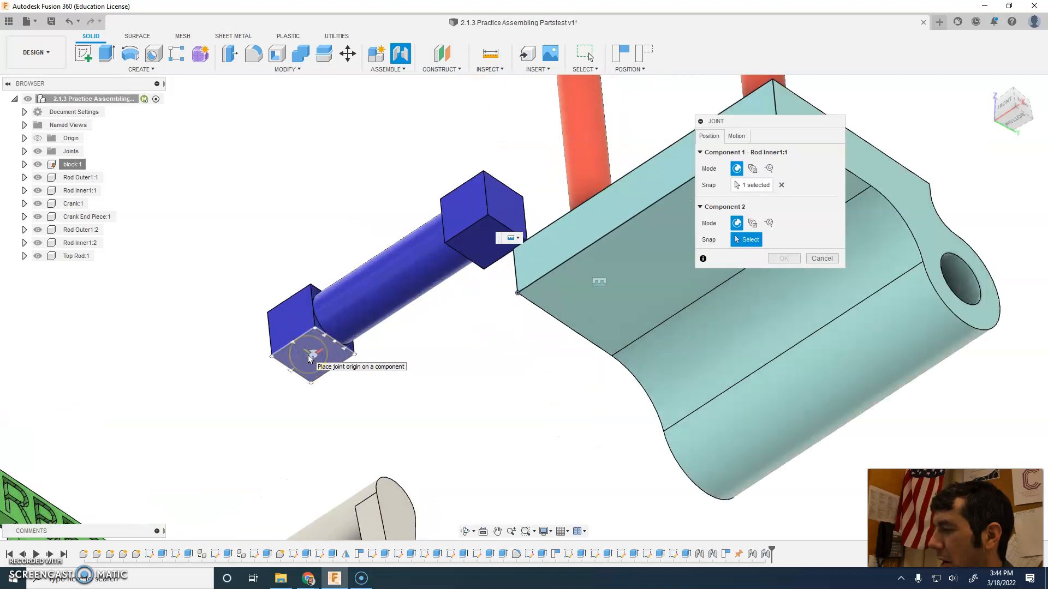
click(317, 355)
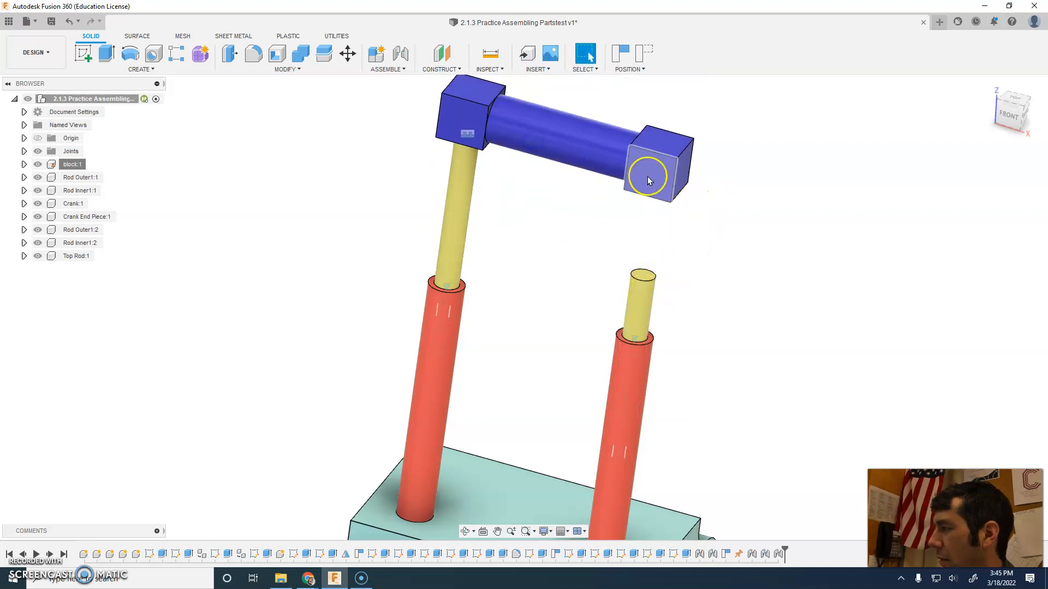
mouse_move(454, 123)
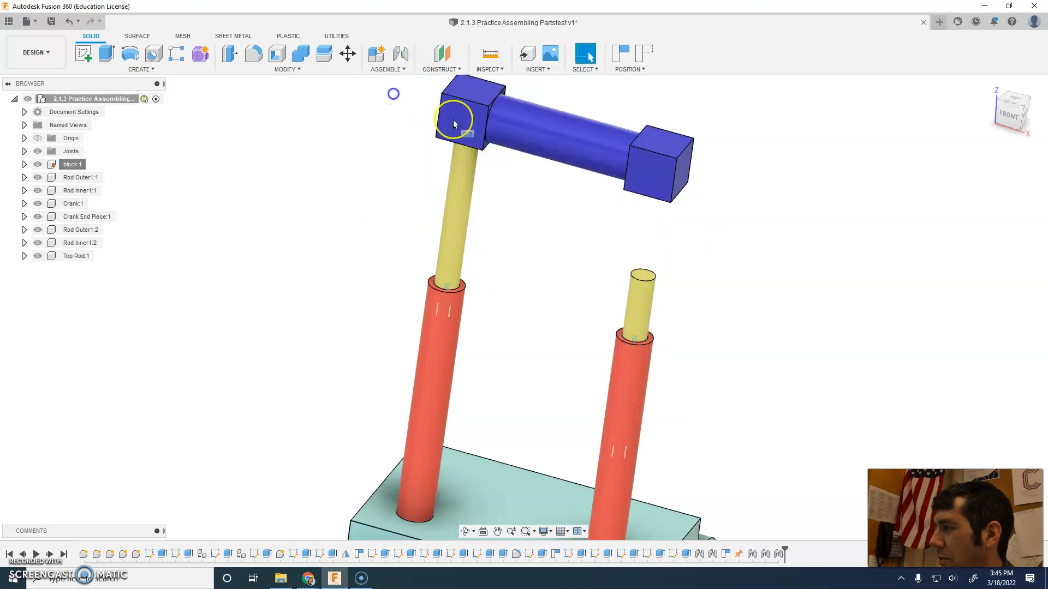
- Rigid-joint the blue top rod onto the top of the second inner rod, bridging both
click(375, 53)
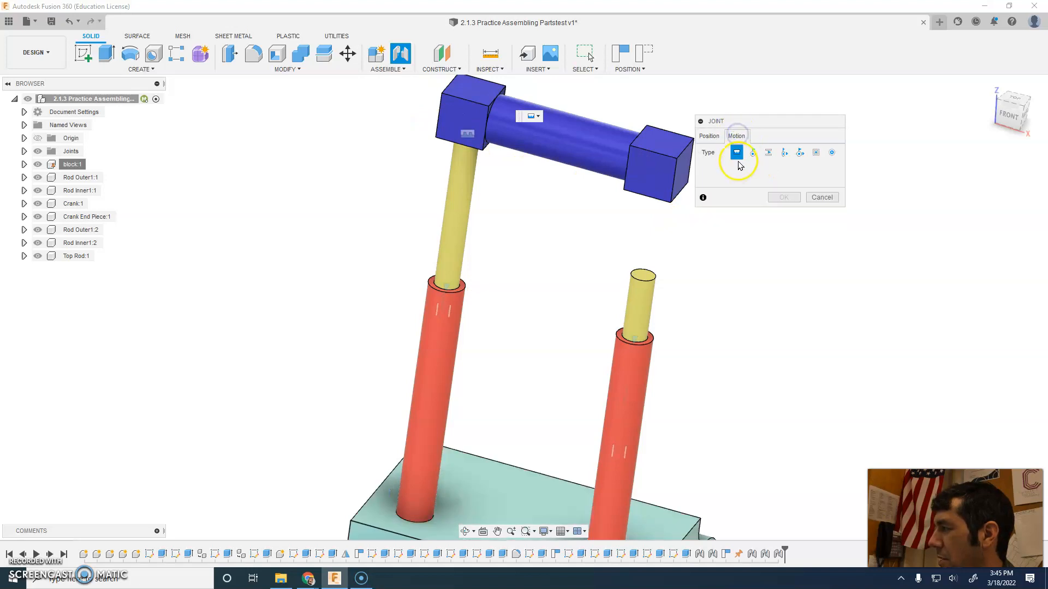
click(753, 127)
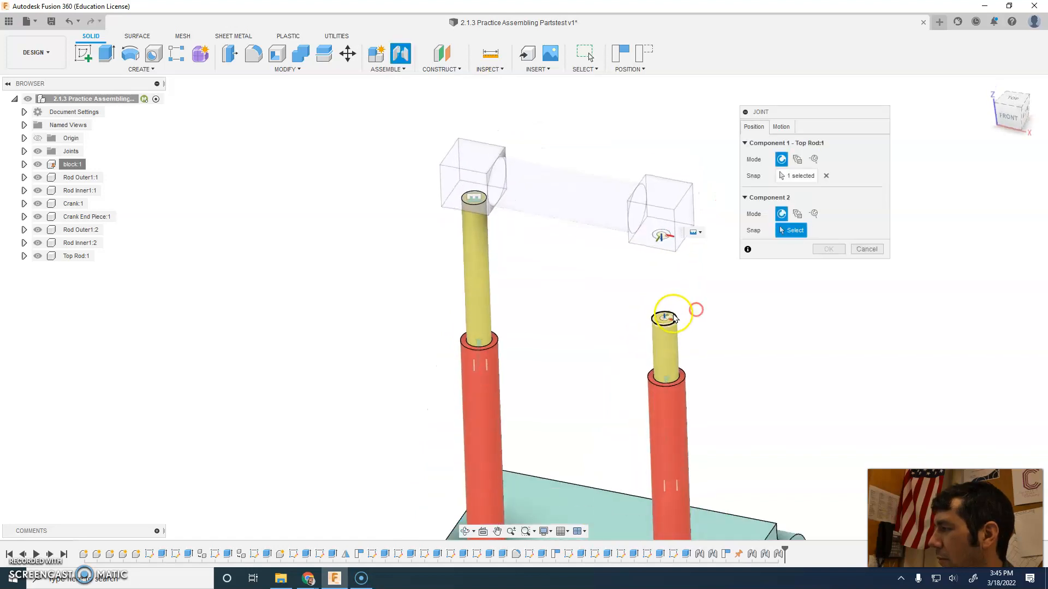
click(666, 318)
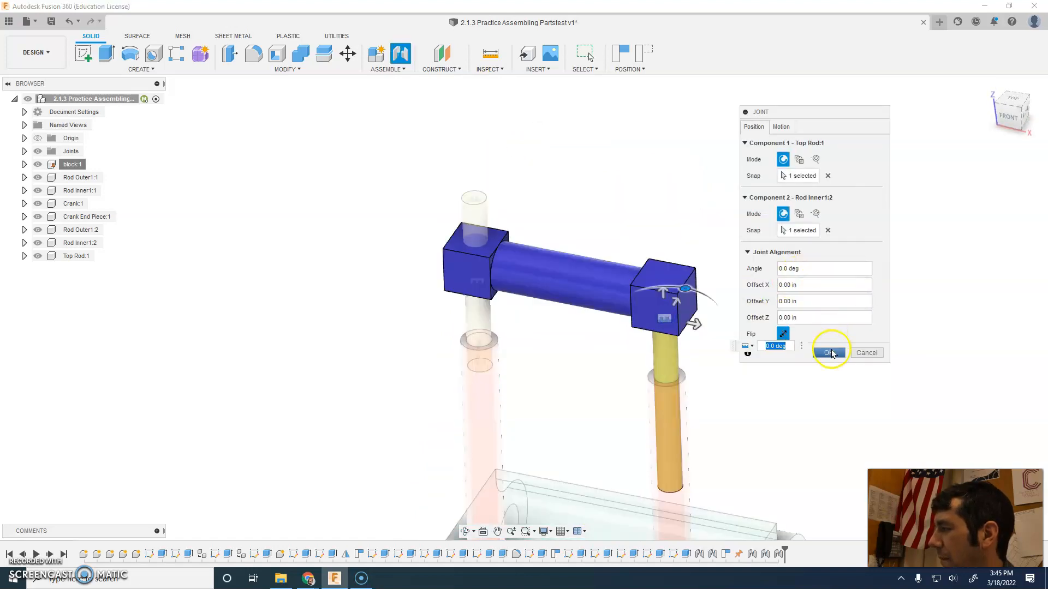
click(828, 352)
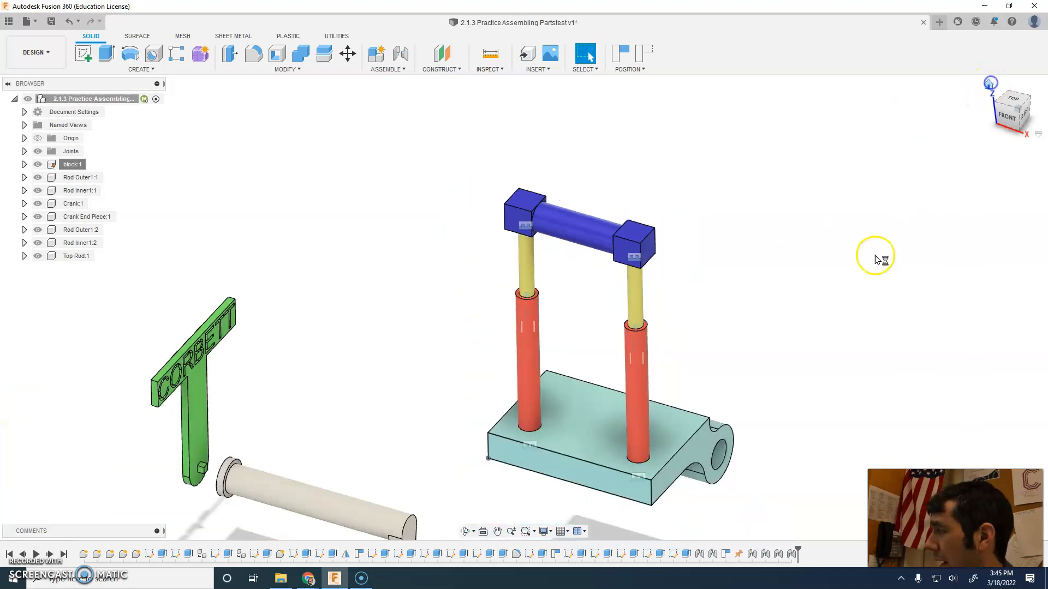
- Joint the green Crank End Piece's square peg into the crank end's square socket, then return to Home view
drag(601, 301, 400, 240)
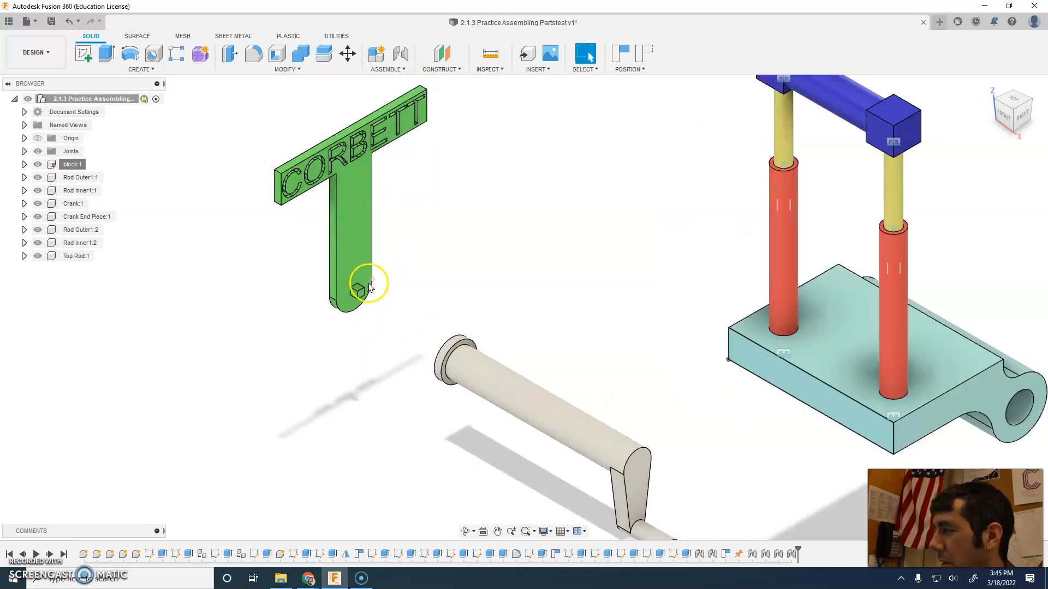
click(386, 59)
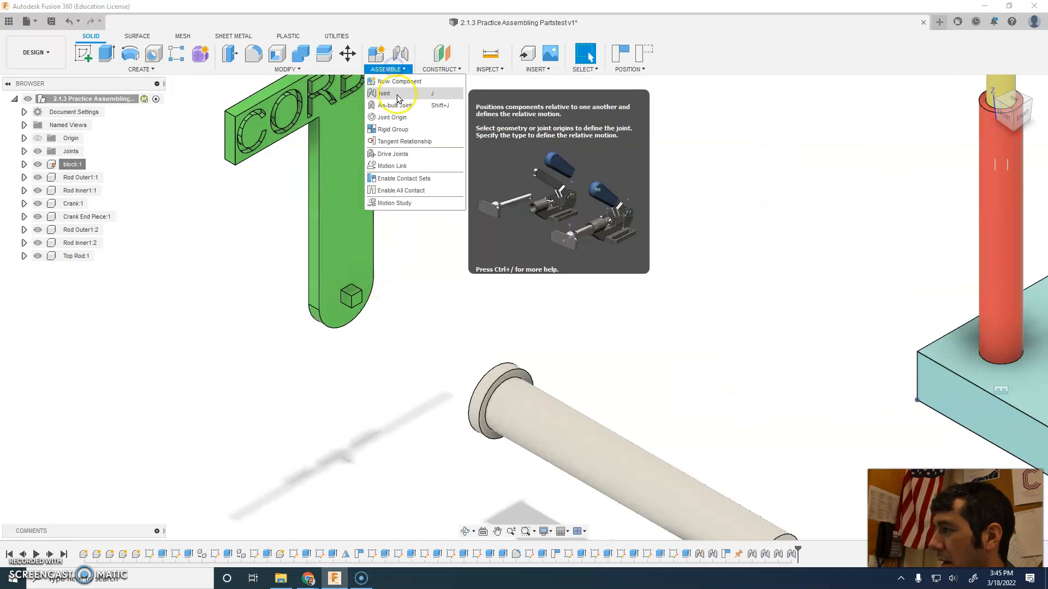
click(397, 98)
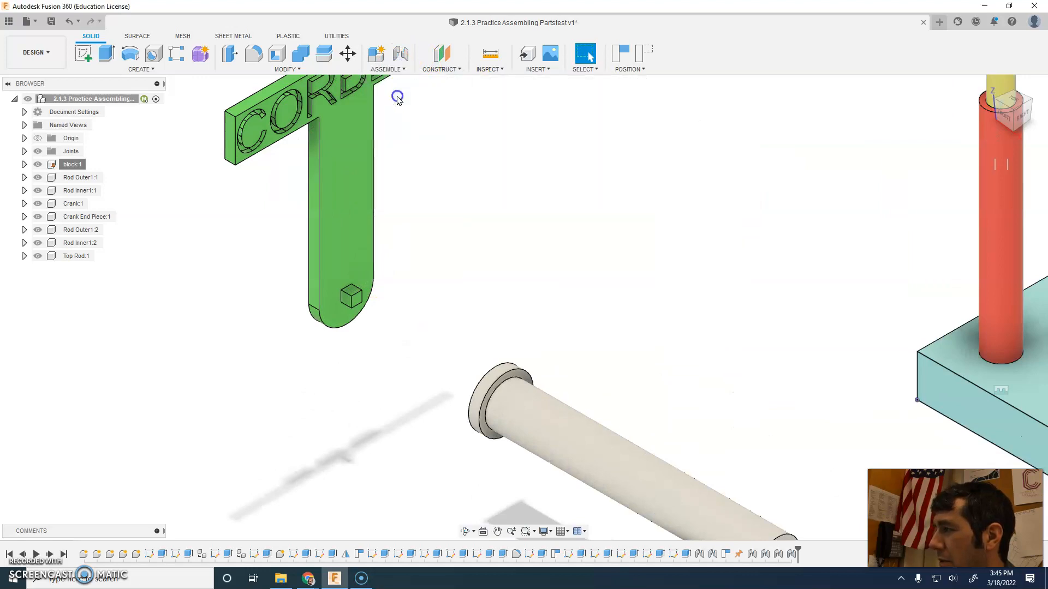
click(376, 53)
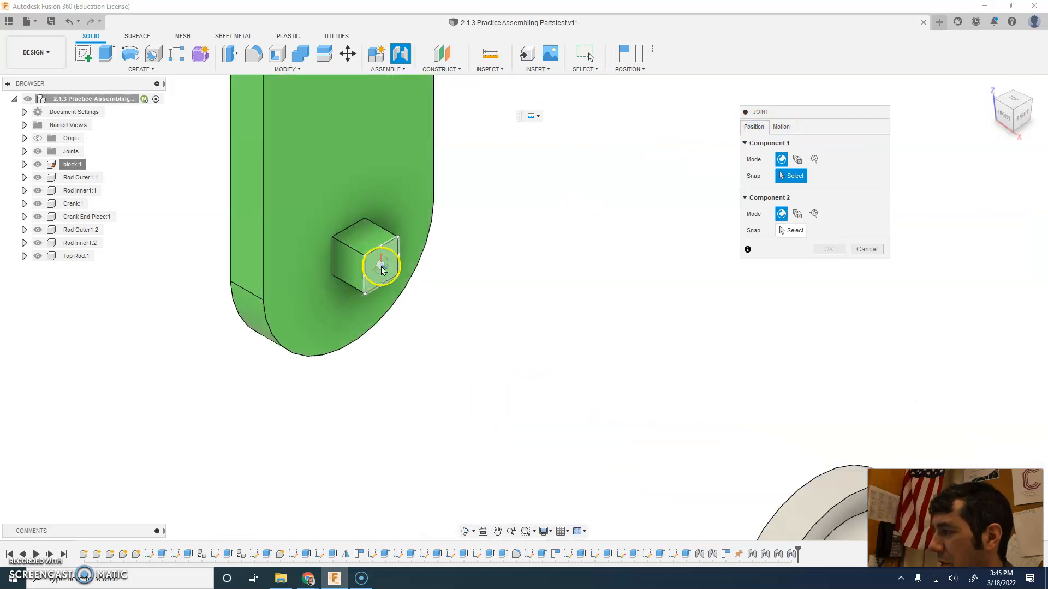
click(382, 264)
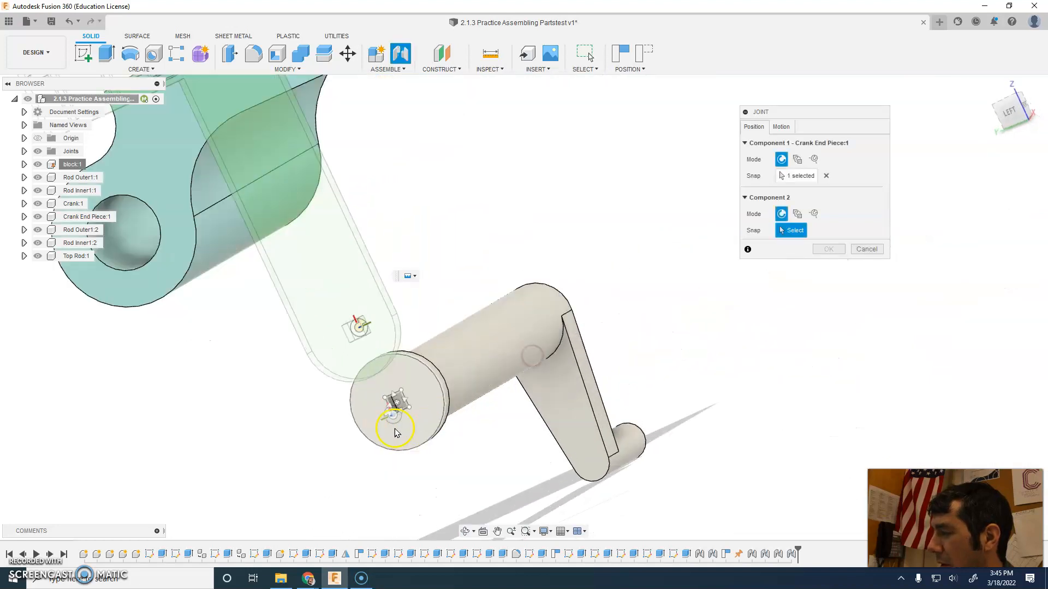
scroll(down, 3)
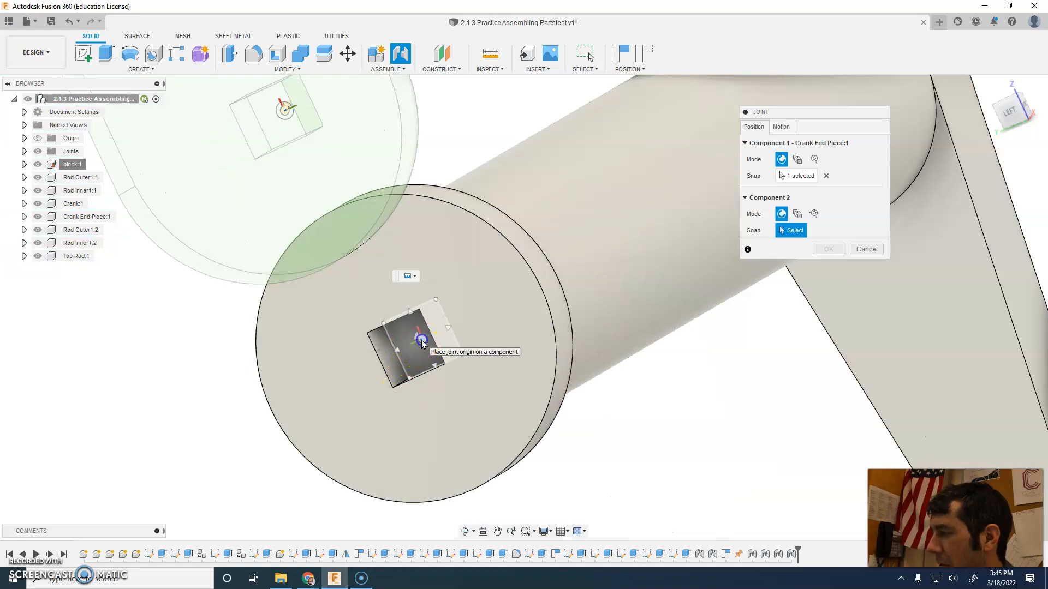
click(414, 334)
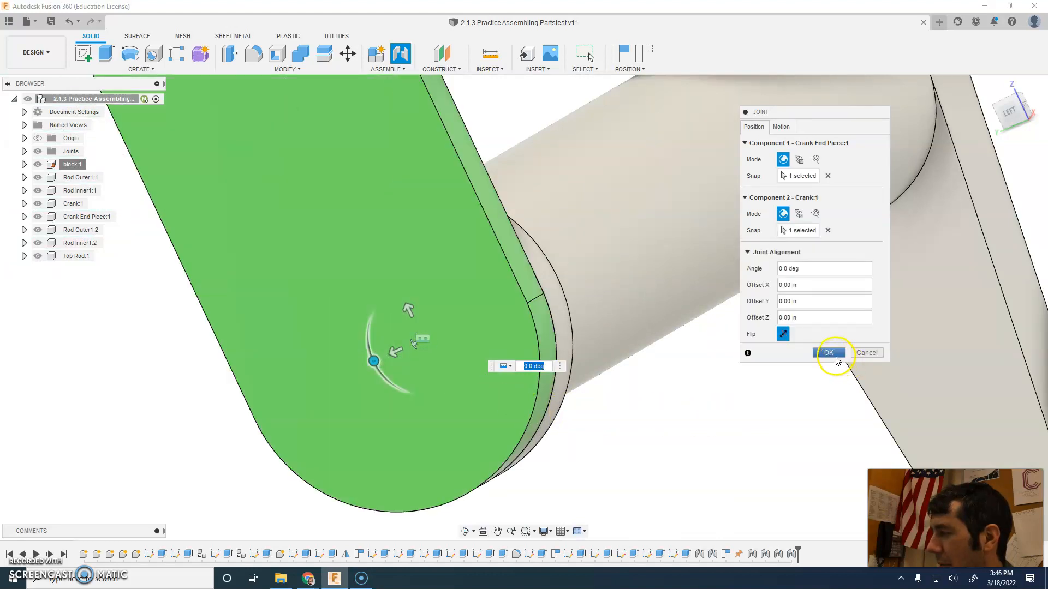
click(828, 353)
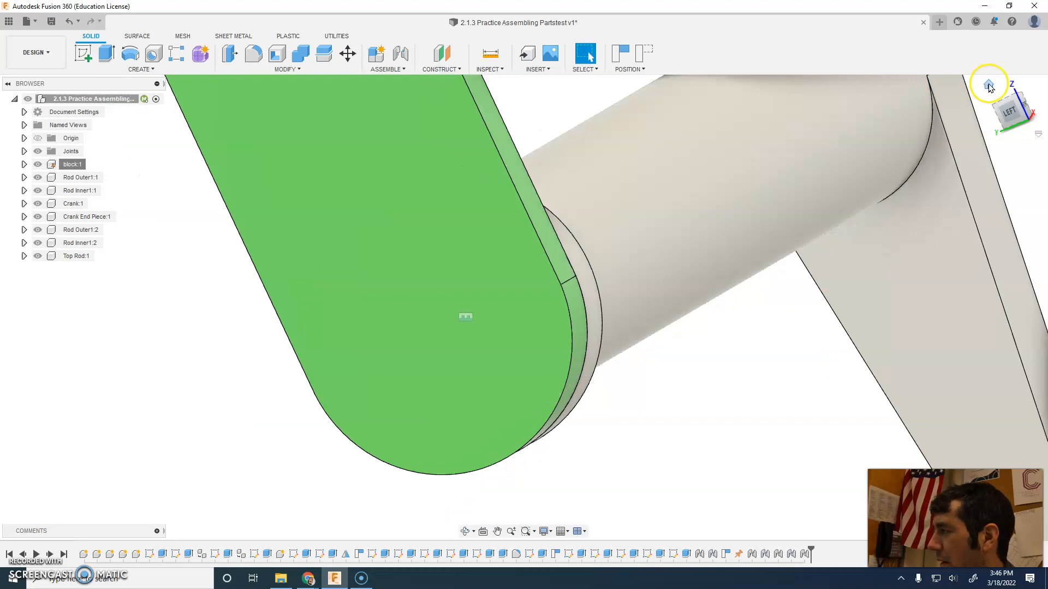
click(988, 85)
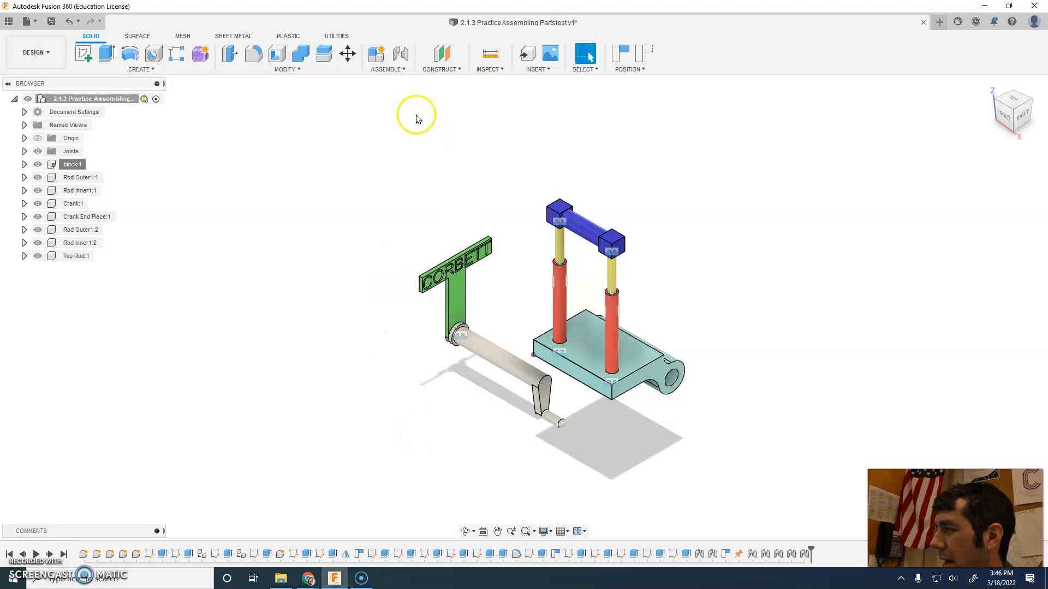
- Start a Revolute joint between the crank and the centre of the block's hole
click(386, 59)
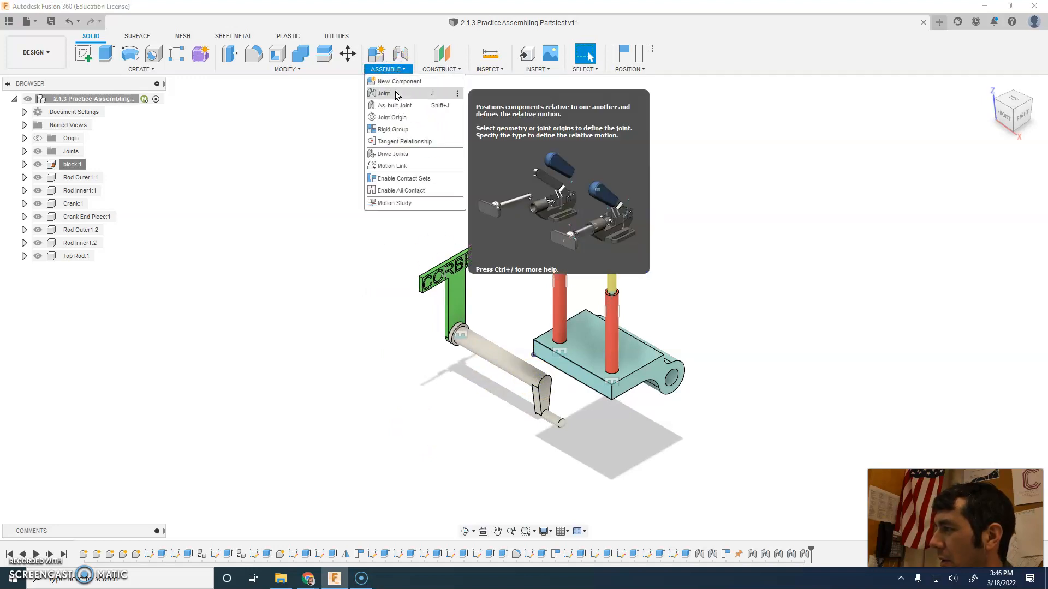
click(382, 92)
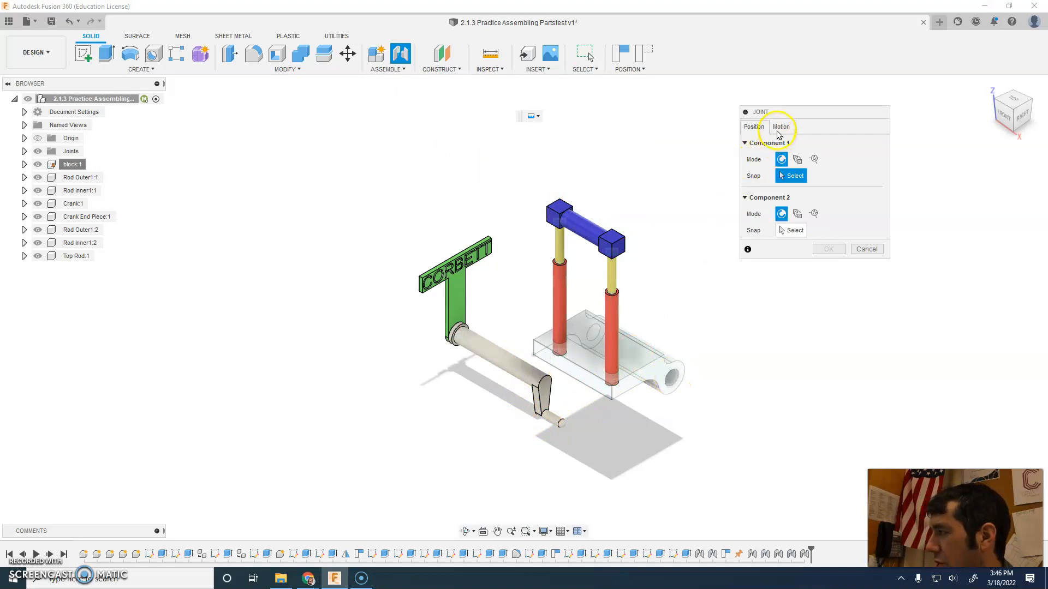
click(780, 126)
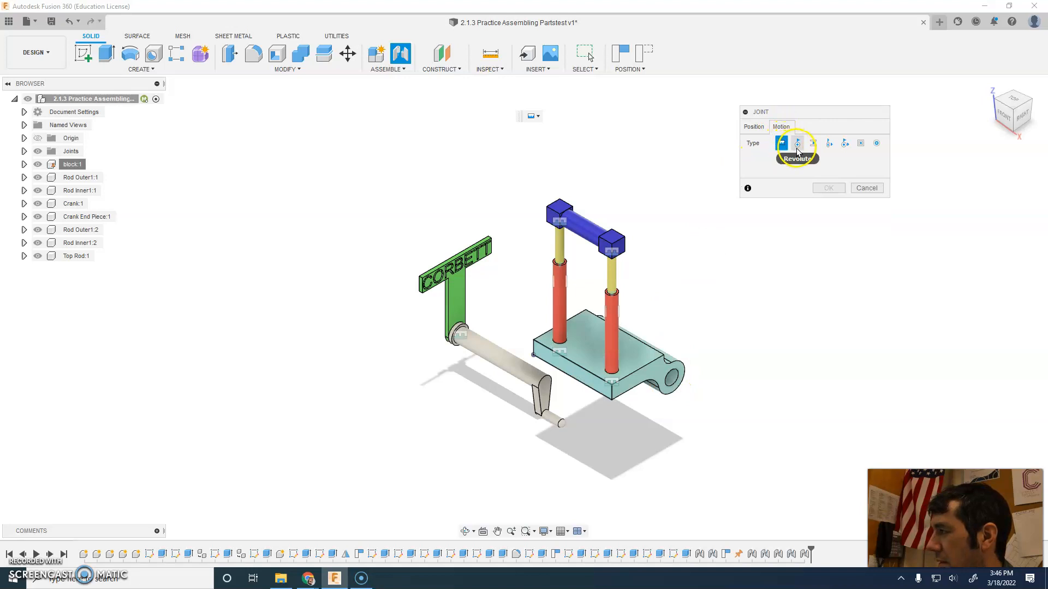
click(796, 143)
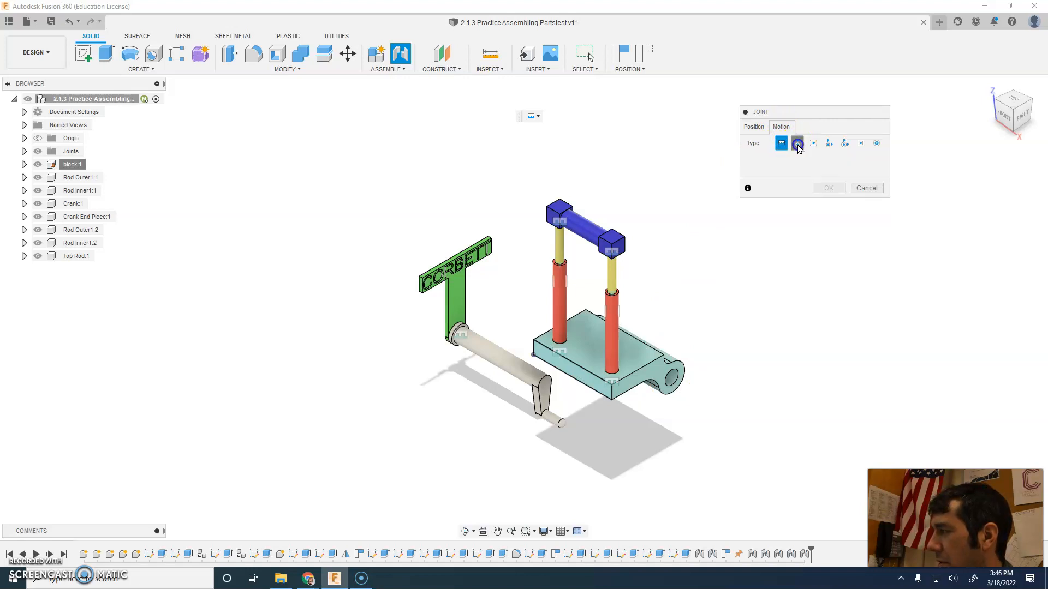
click(797, 143)
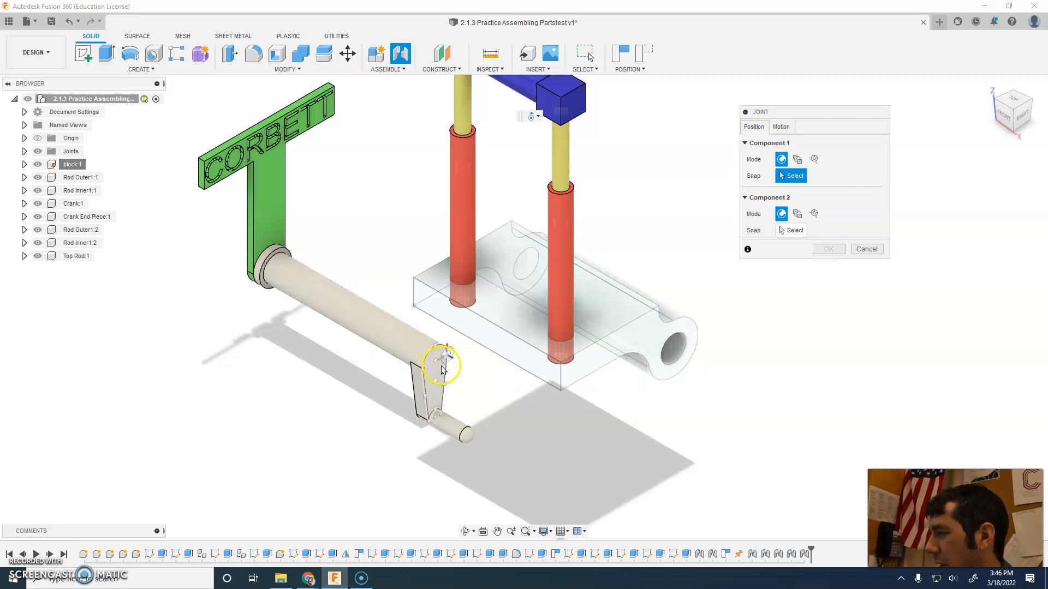
mouse_move(434, 367)
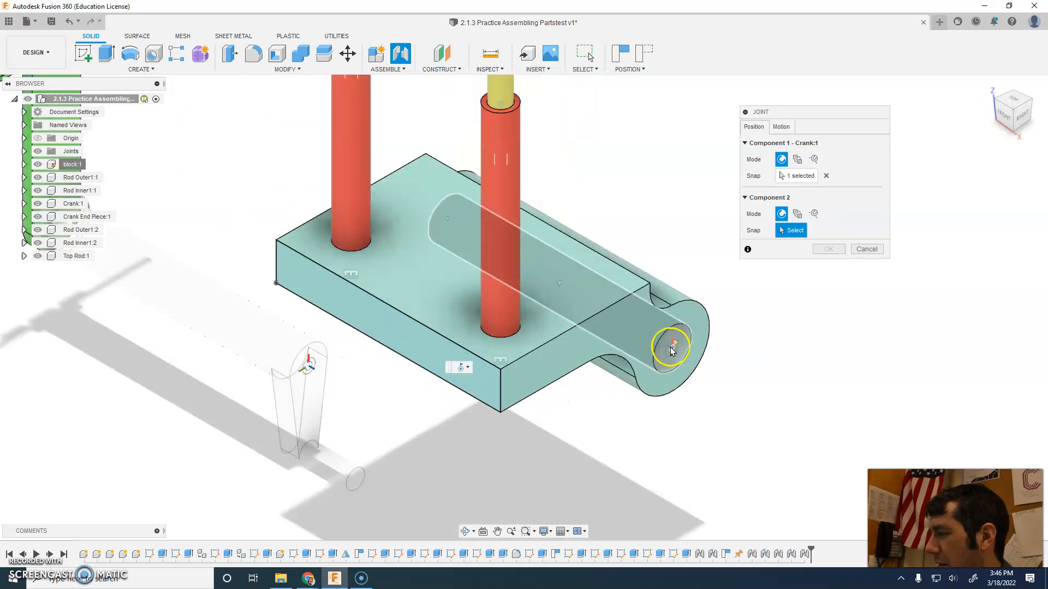
click(671, 343)
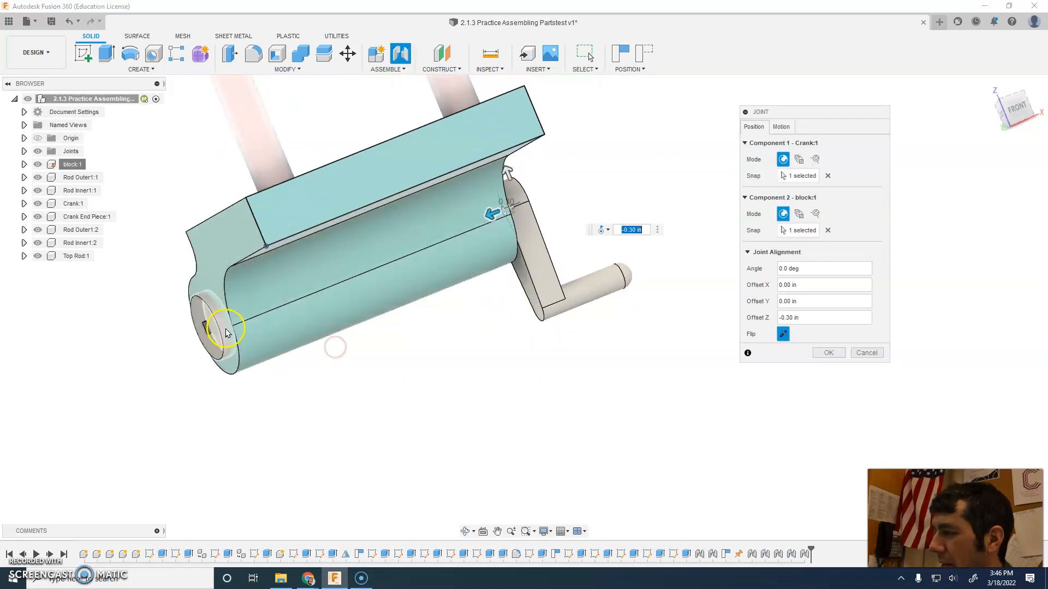
mouse_move(492, 210)
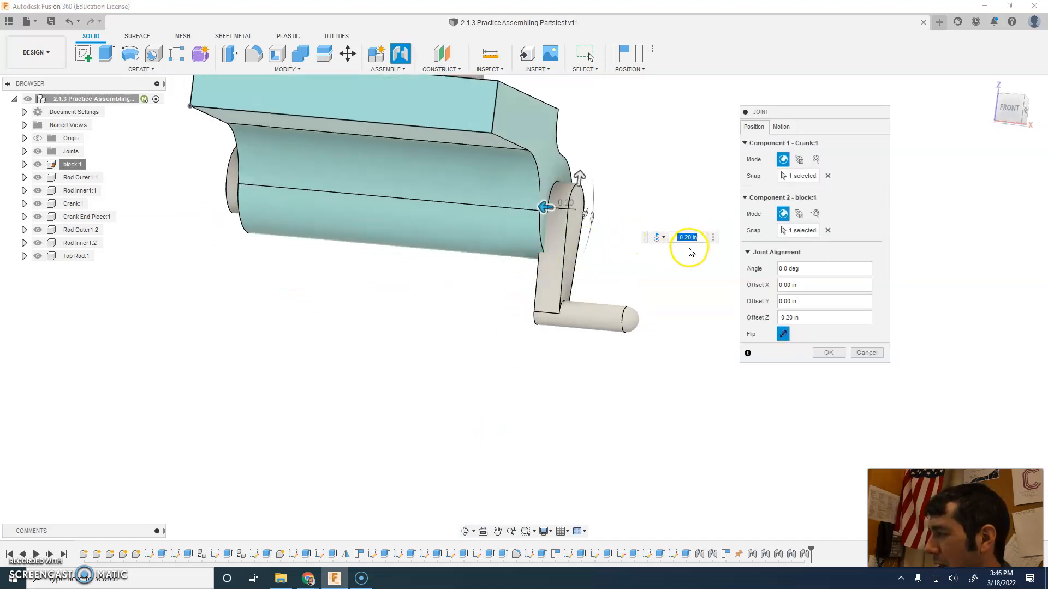
mouse_move(691, 252)
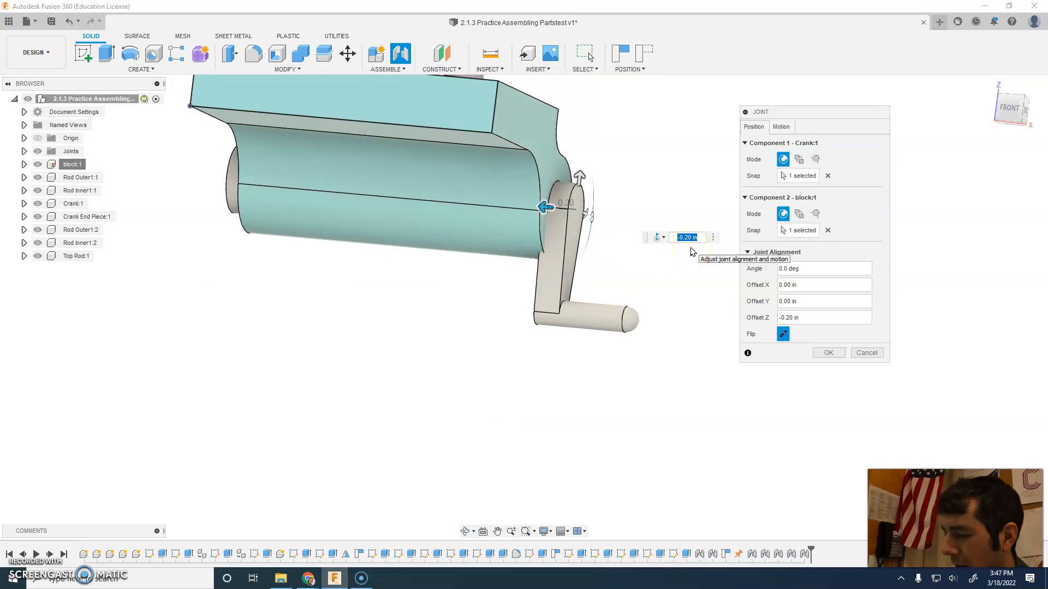
- Set the joint's Offset Z to -0.25 in and confirm the crank's revolute joint
text(-.25)
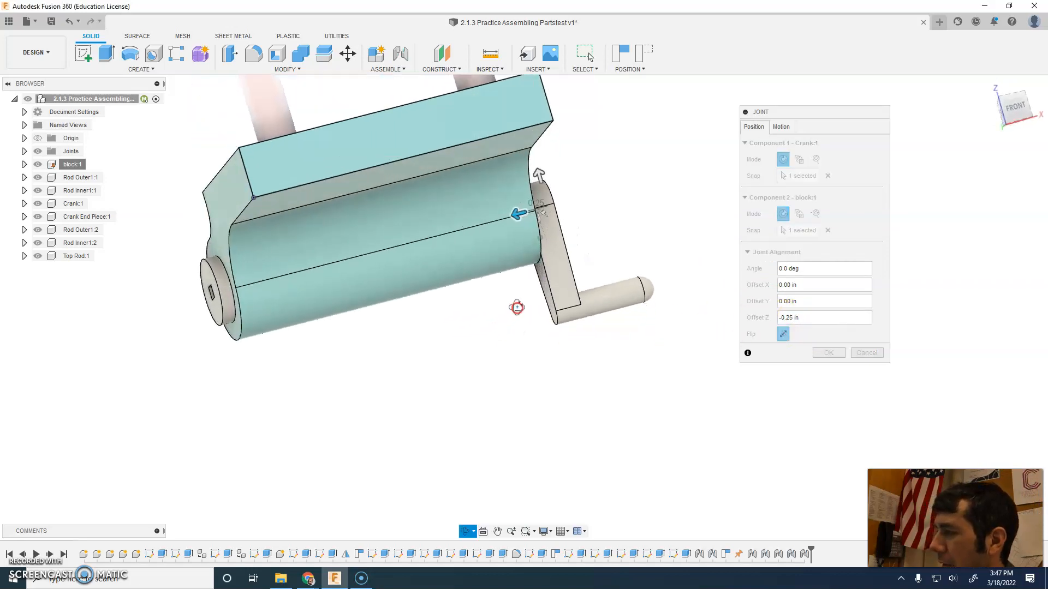
click(827, 352)
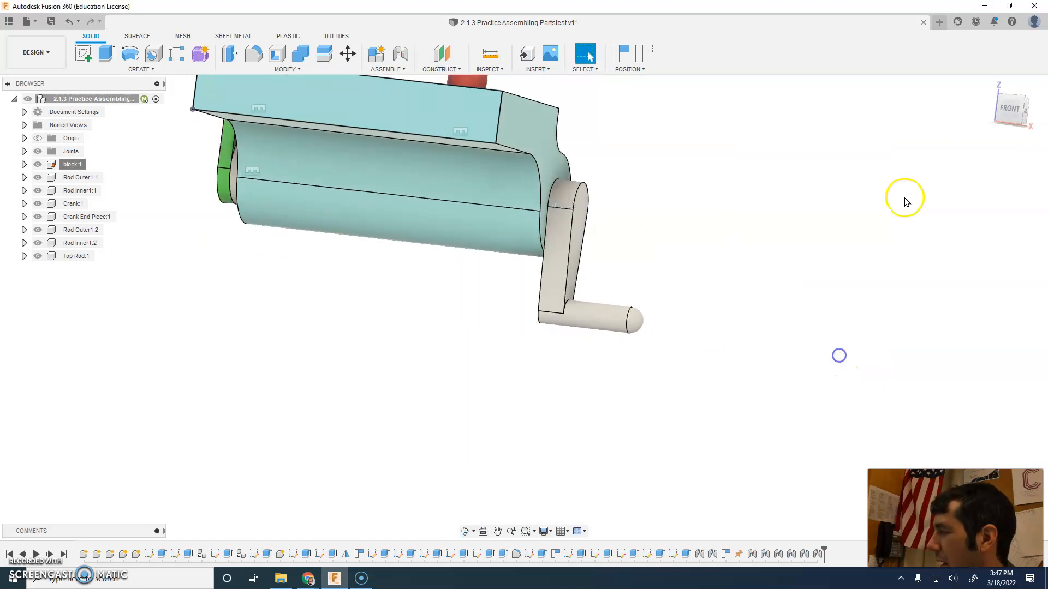